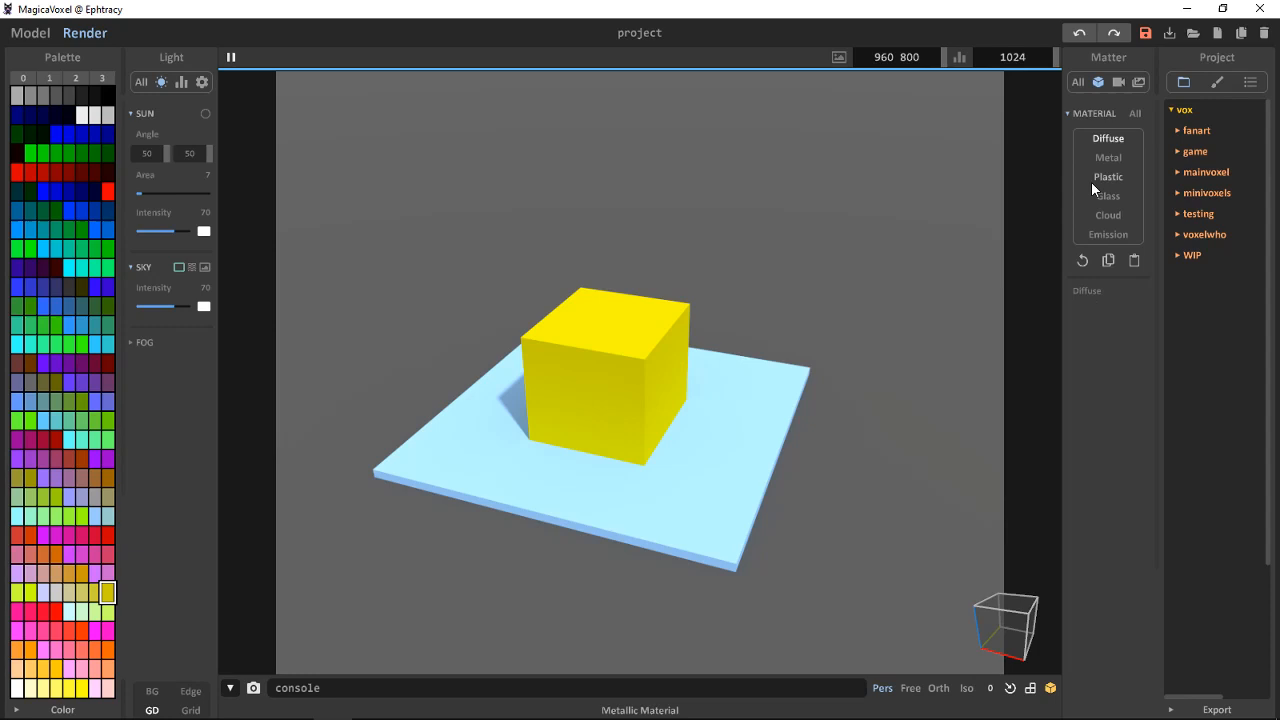
# - Try a metal material with a raised metallic amount, then switch the cube to plastic
pyautogui.click(1107, 138)
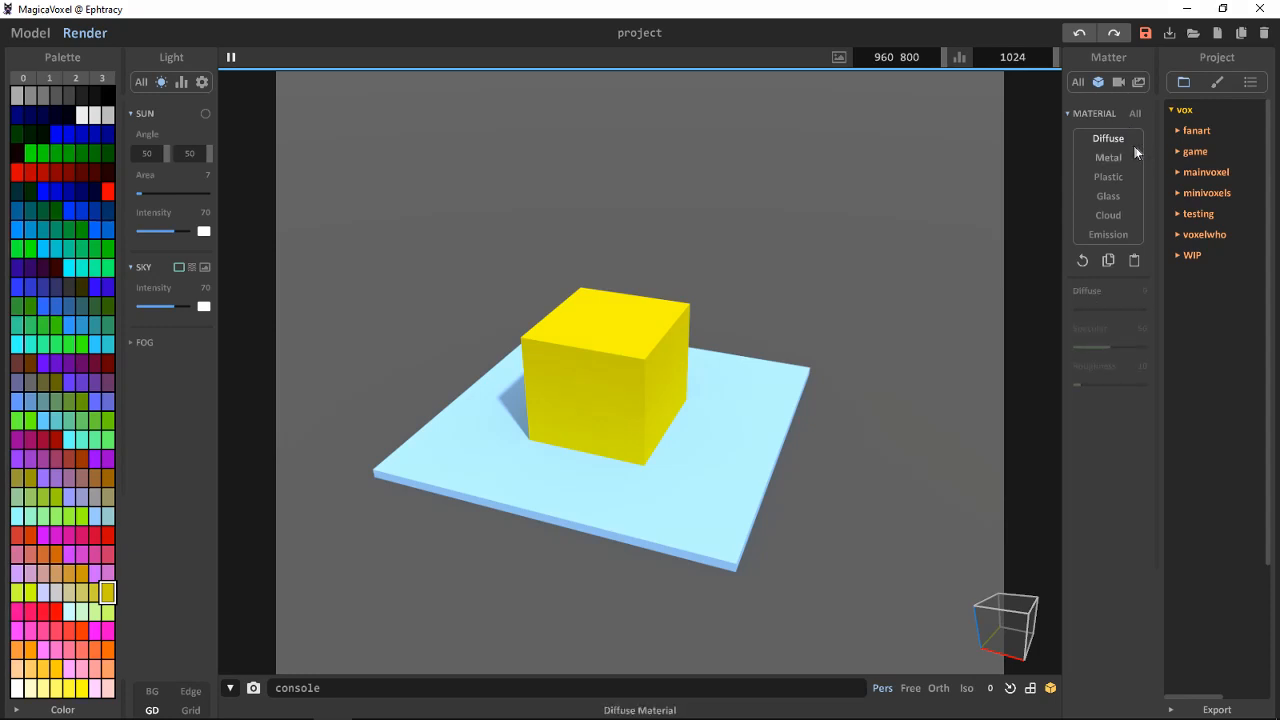
pyautogui.click(1108, 157)
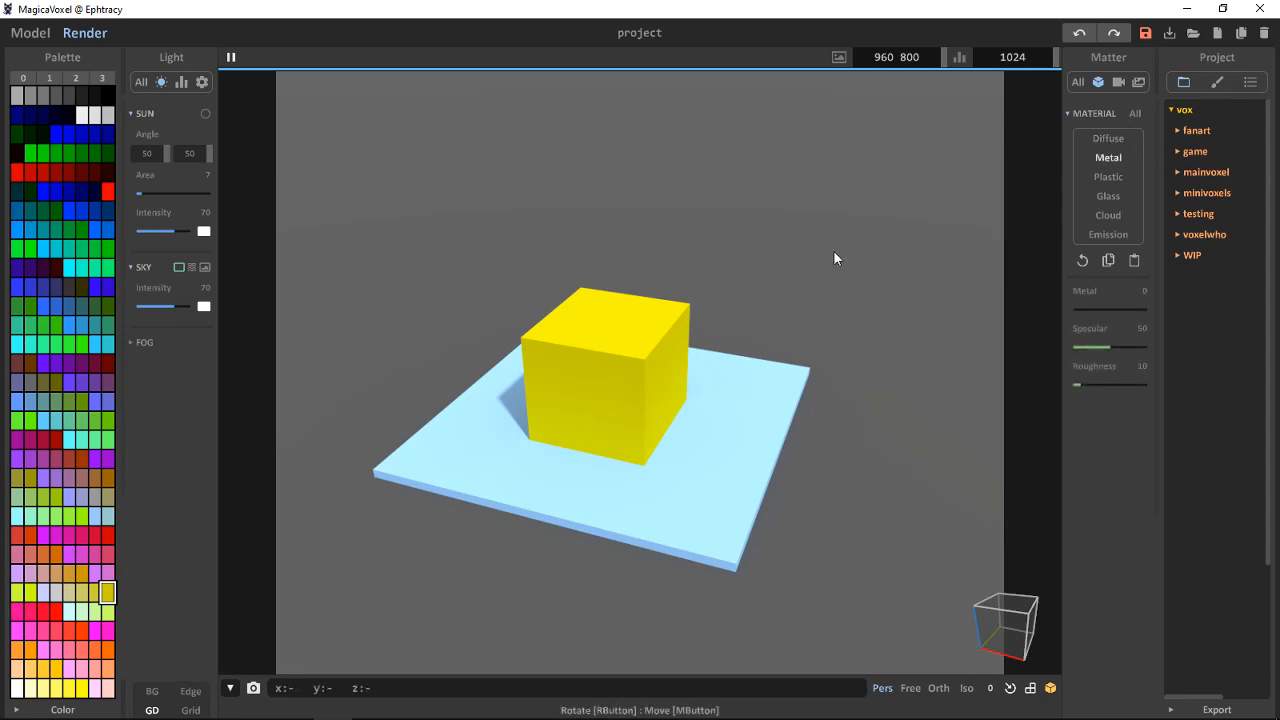
pyautogui.moveTo(1090, 309); pyautogui.dragTo(1120, 309)
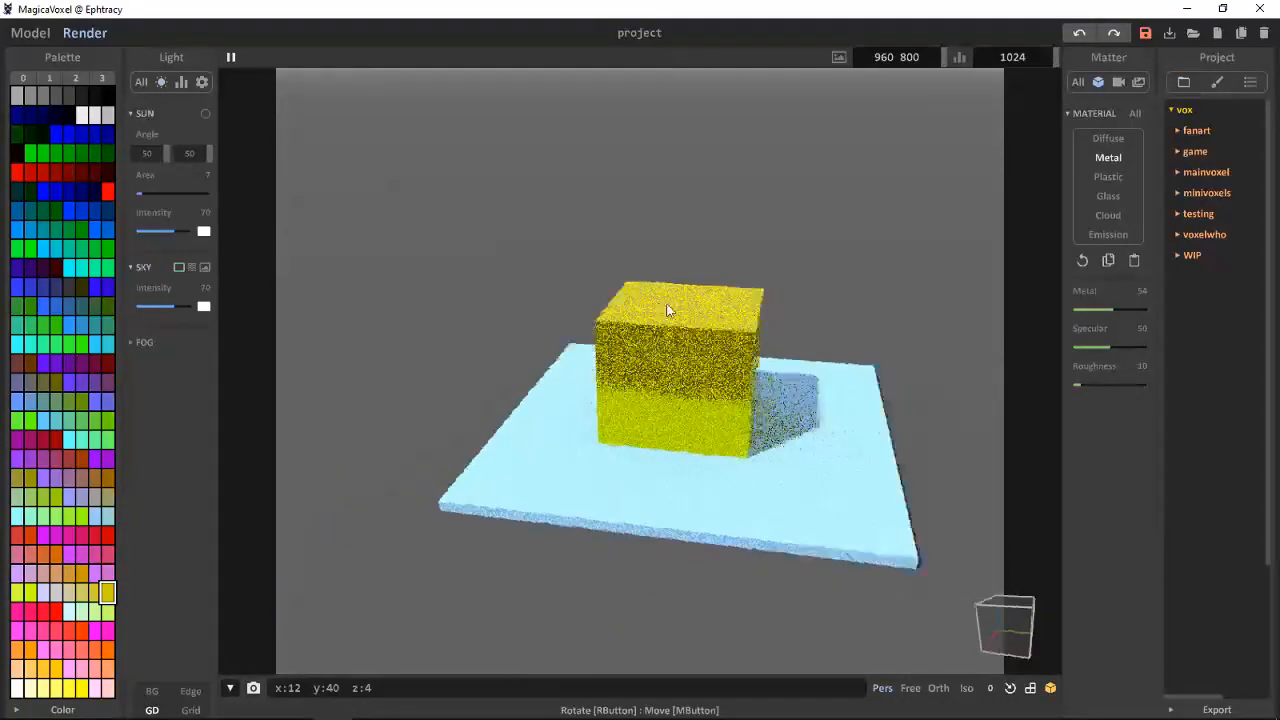
pyautogui.click(1108, 176)
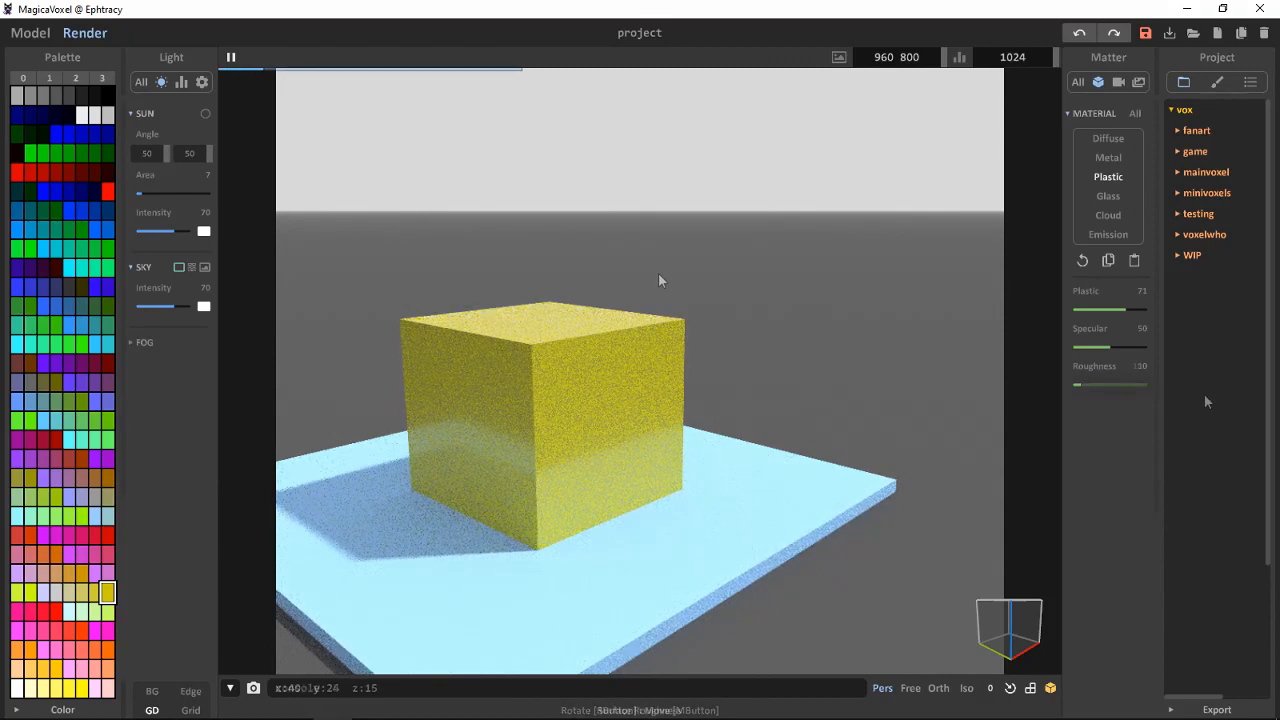
# - Swing plastic roughness between 100 and 0, ending at 0, and orbit to face the cube
pyautogui.moveTo(1075, 384); pyautogui.dragTo(1145, 384)
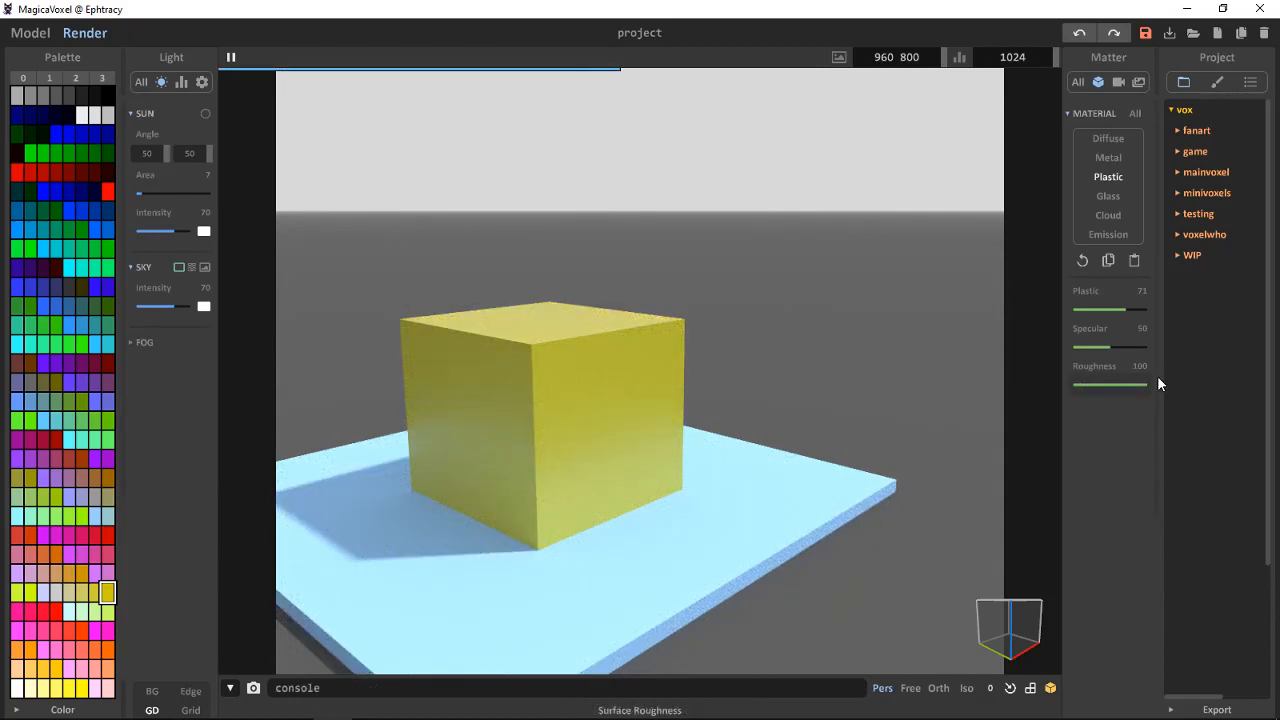
pyautogui.moveTo(1140, 383); pyautogui.dragTo(1075, 383)
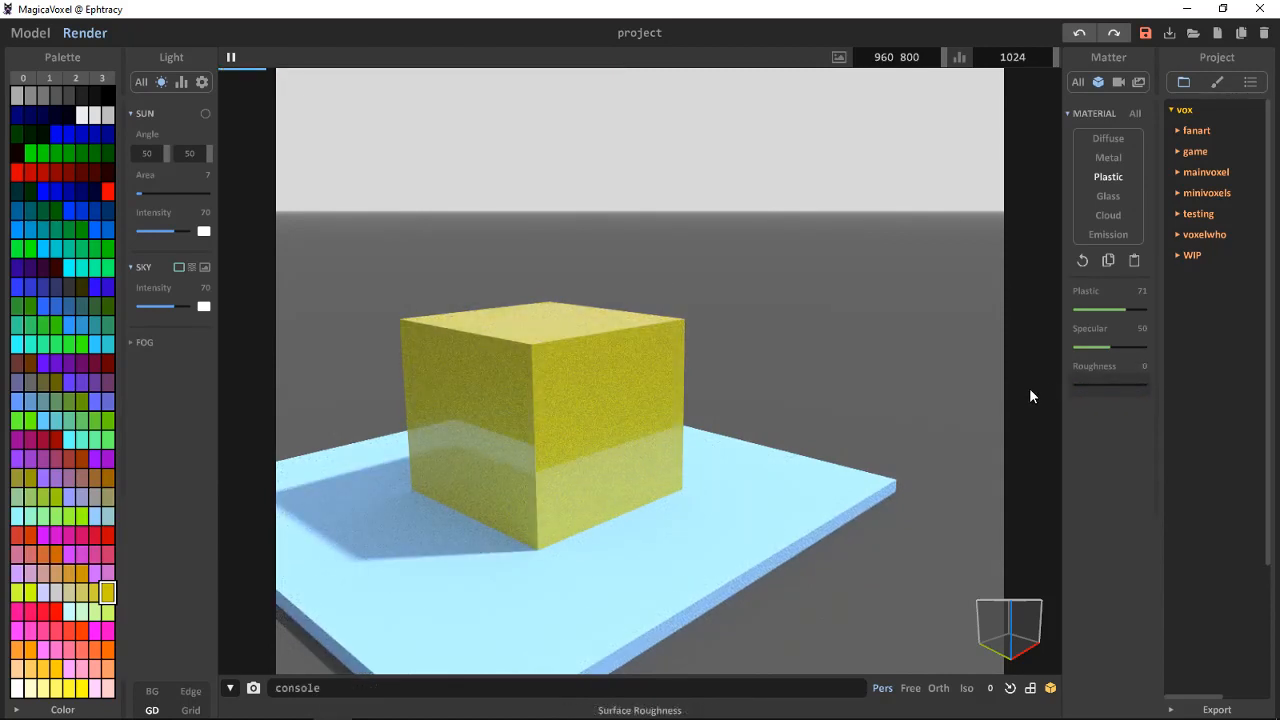
pyautogui.moveTo(1082, 383); pyautogui.dragTo(1150, 383)
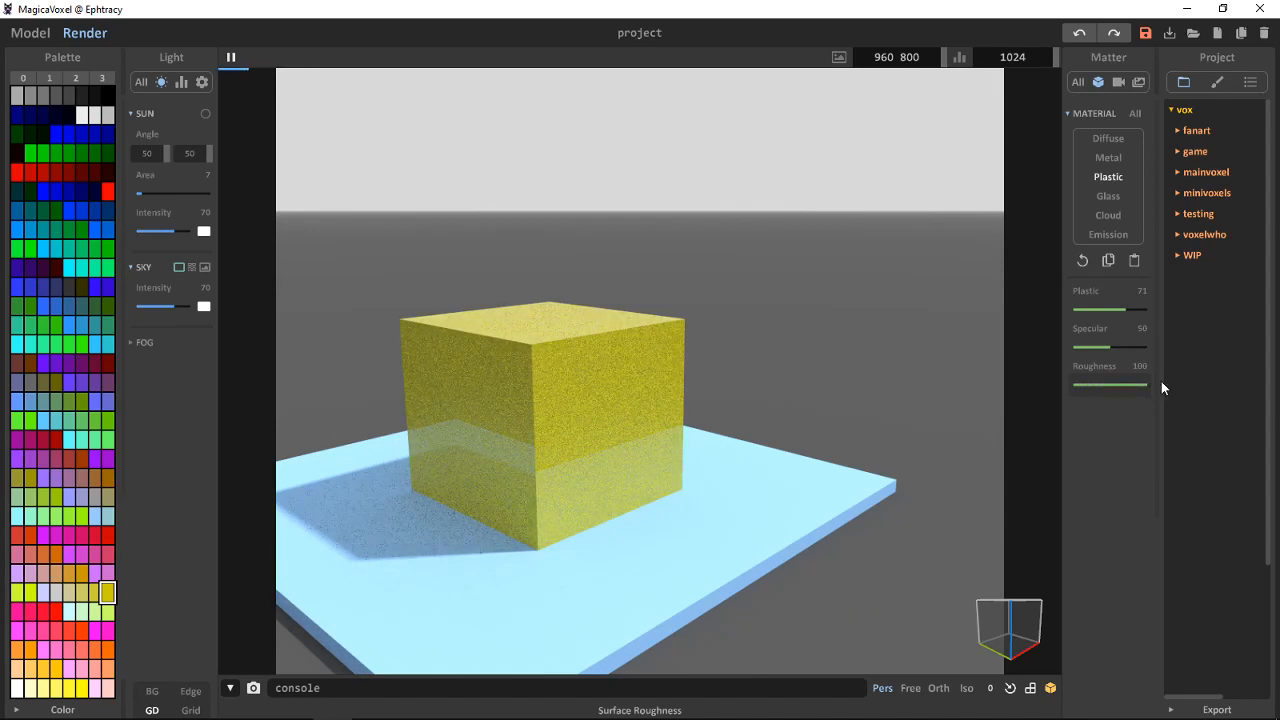
pyautogui.moveTo(1140, 383); pyautogui.dragTo(1065, 383)
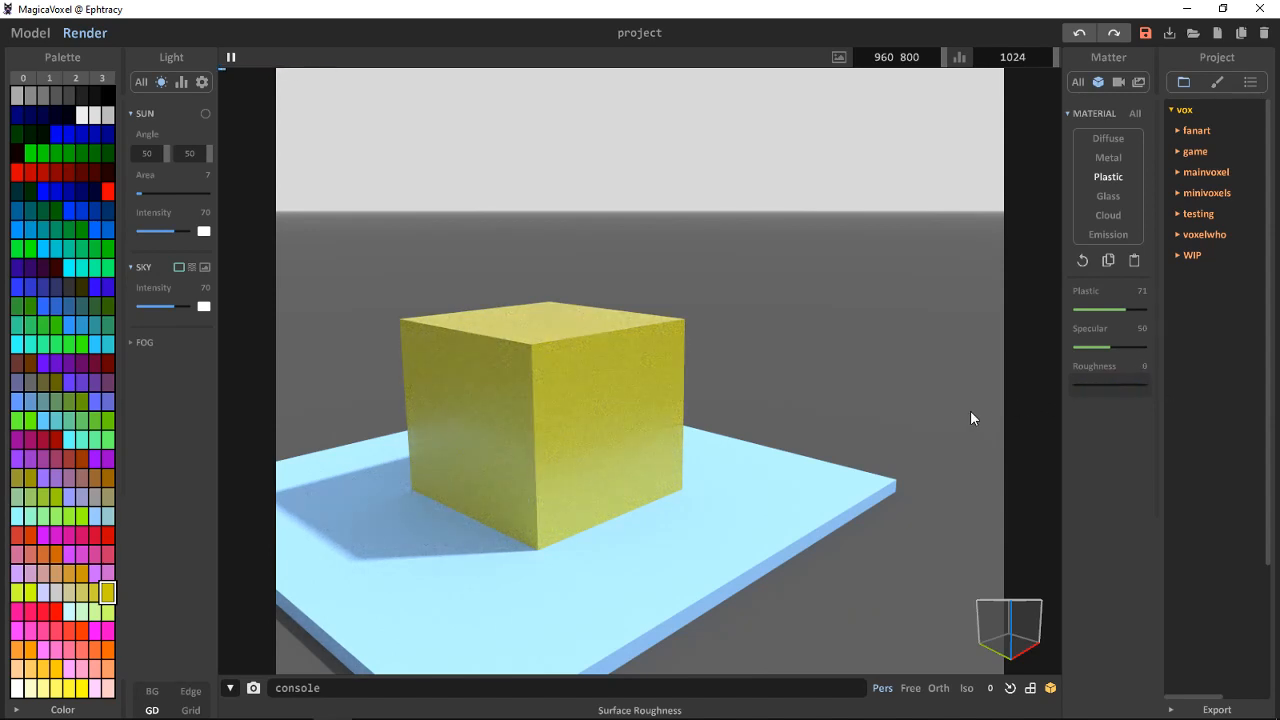
pyautogui.moveTo(970, 418); pyautogui.dragTo(845, 387)
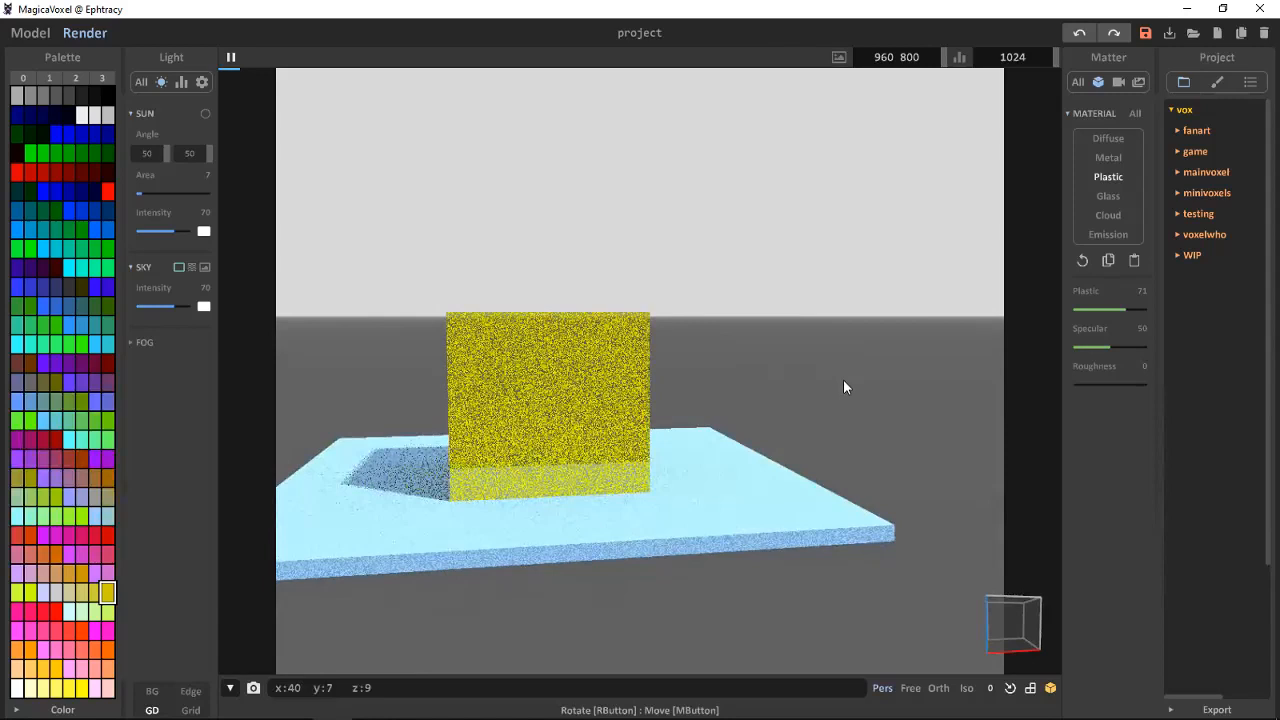
# - Make the cube glass, with roughness and attenuation both brought down to 0
pyautogui.click(1108, 195)
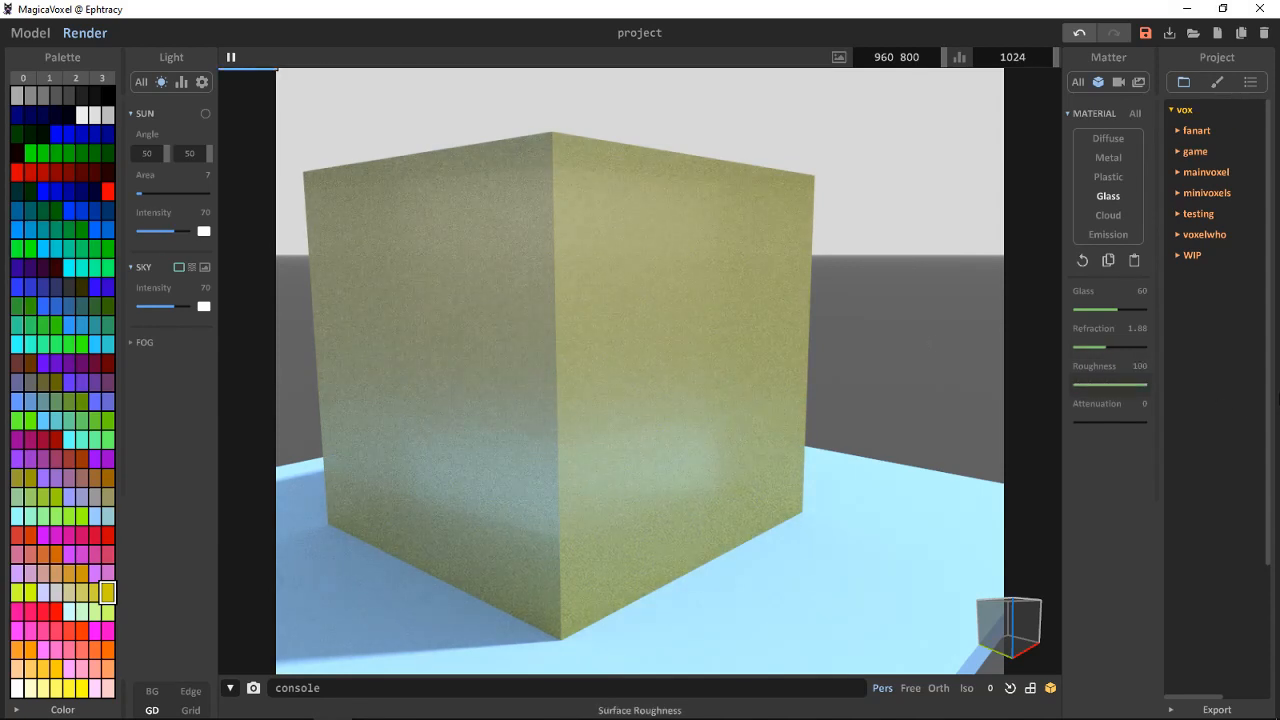
pyautogui.moveTo(1110, 382); pyautogui.dragTo(1070, 382)
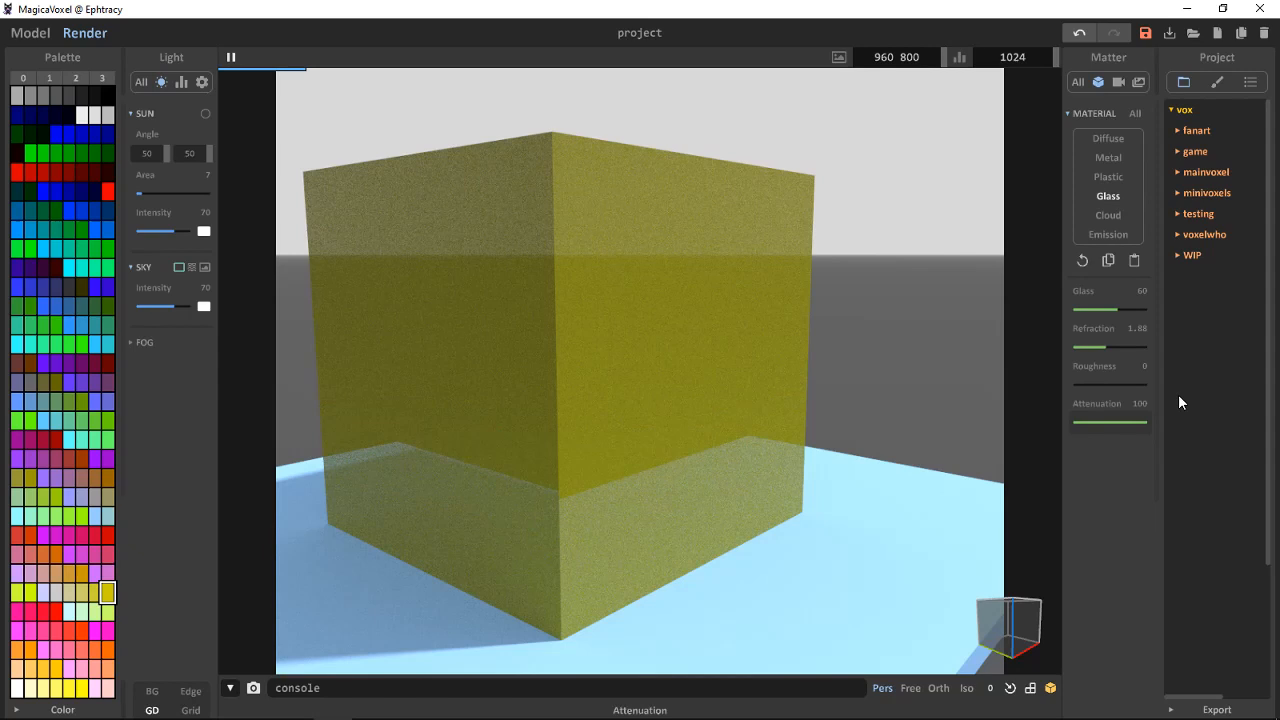
pyautogui.moveTo(1110, 420); pyautogui.dragTo(1070, 420)
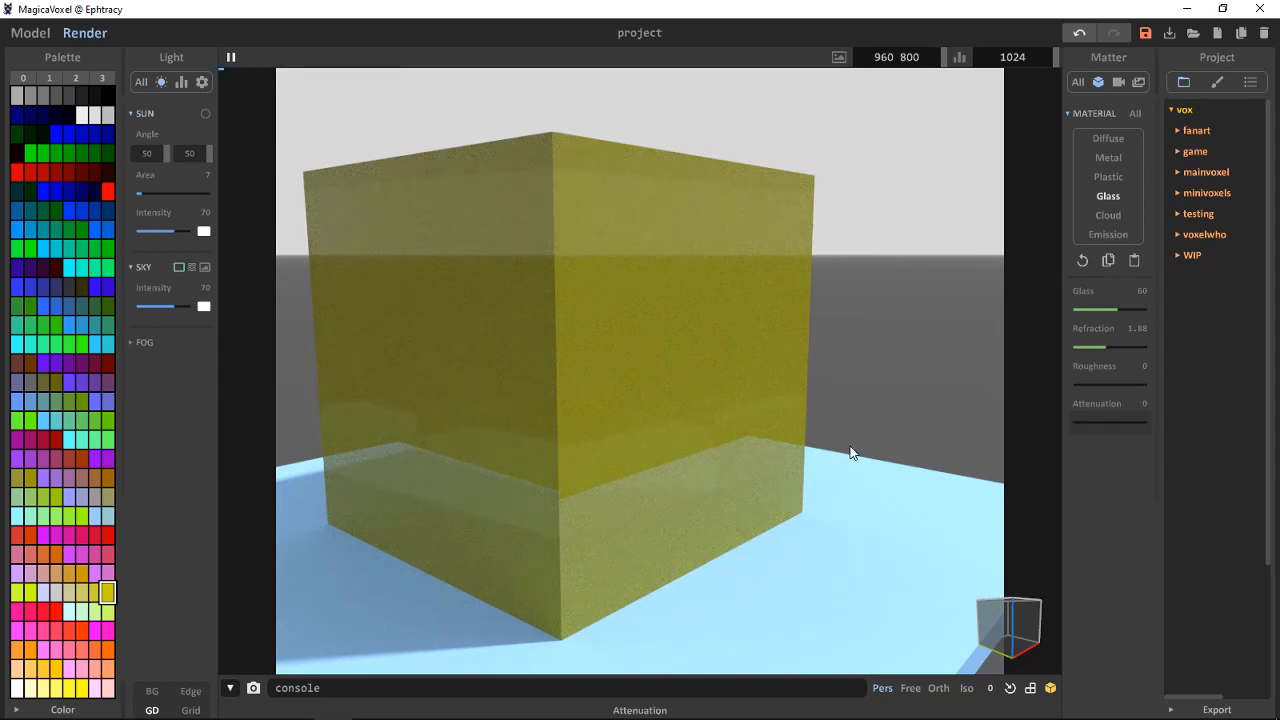
# - Try cloud with mix 0, then use emission at 100, power 1 and Ldr 100
pyautogui.click(1108, 215)
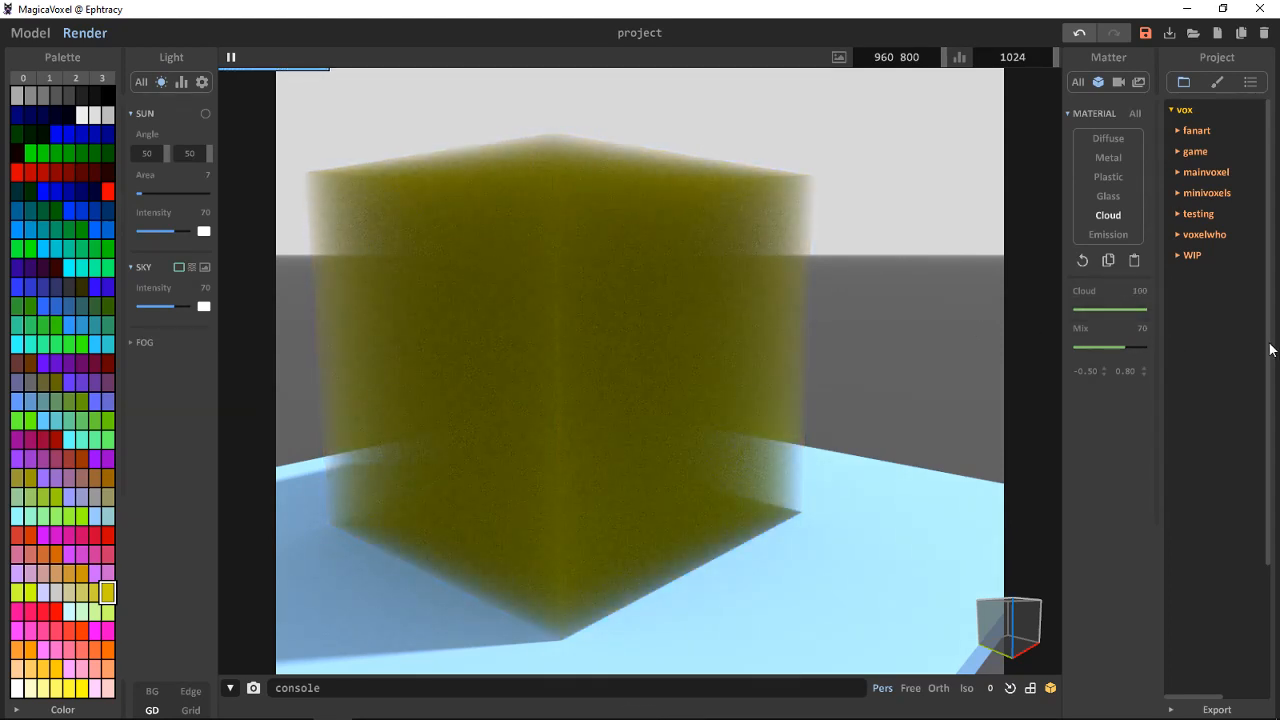
pyautogui.moveTo(1135, 345); pyautogui.dragTo(1075, 345)
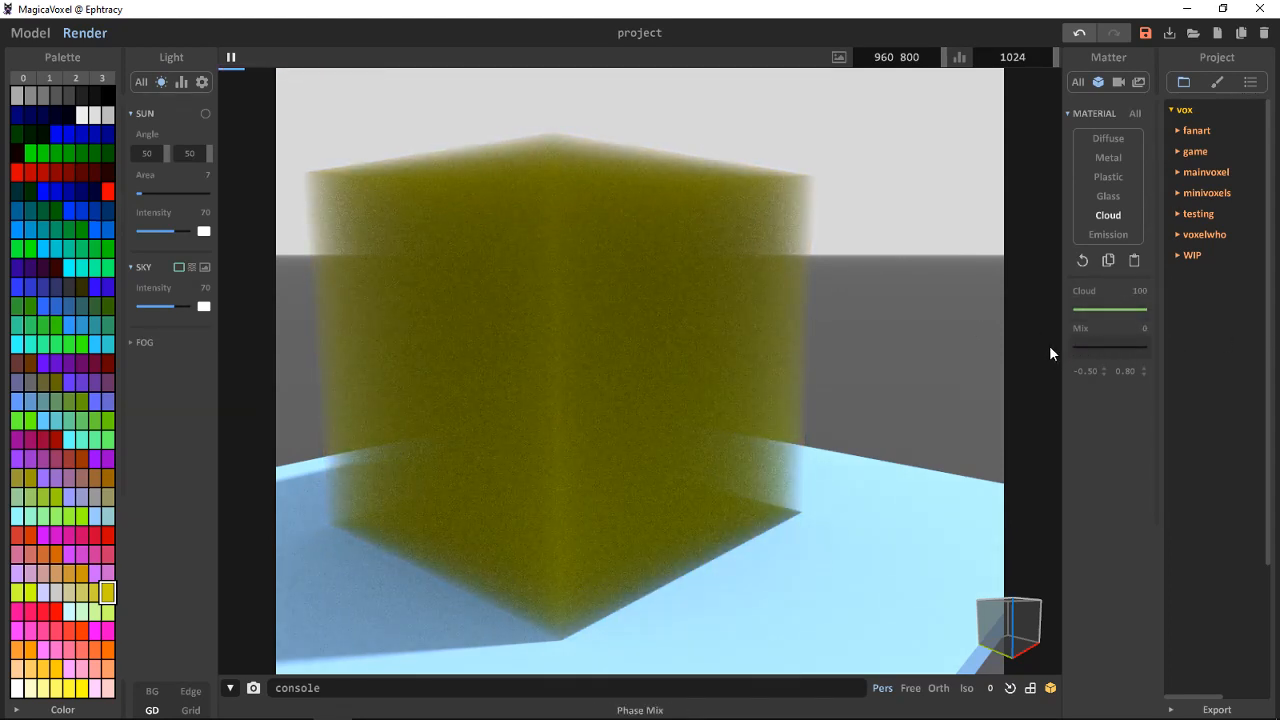
pyautogui.click(1107, 234)
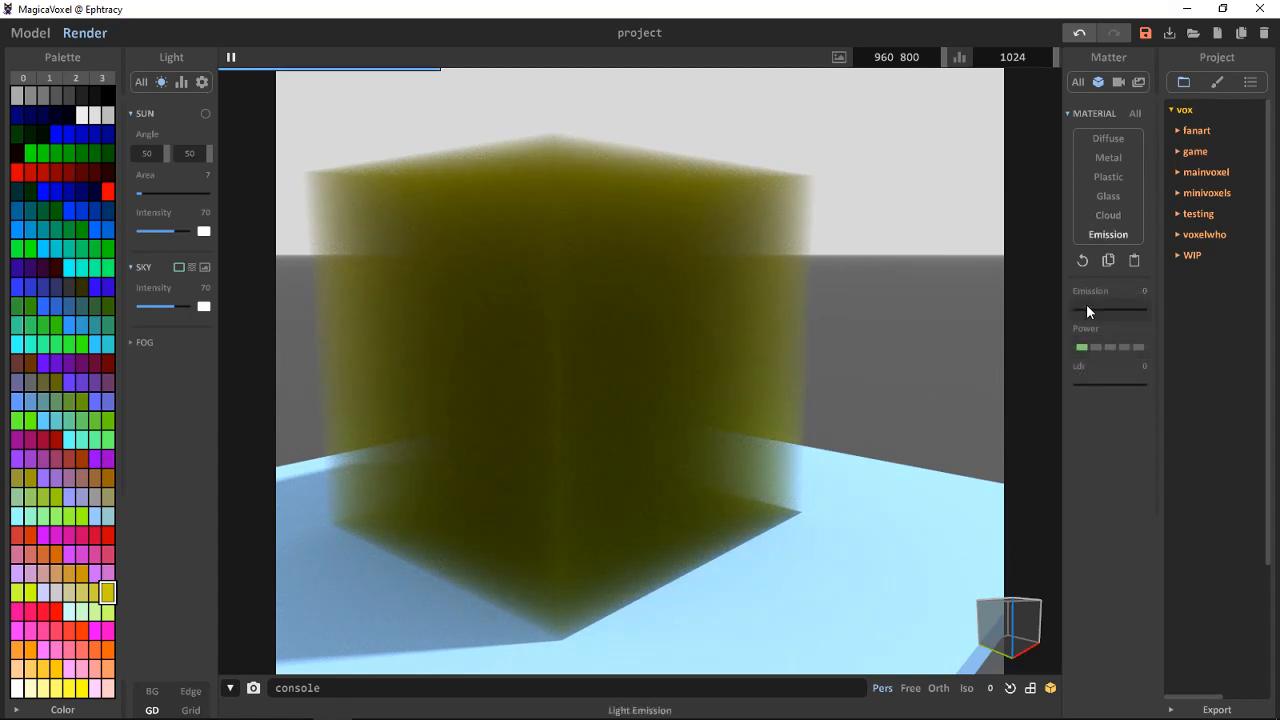
pyautogui.moveTo(1078, 308); pyautogui.dragTo(1145, 308)
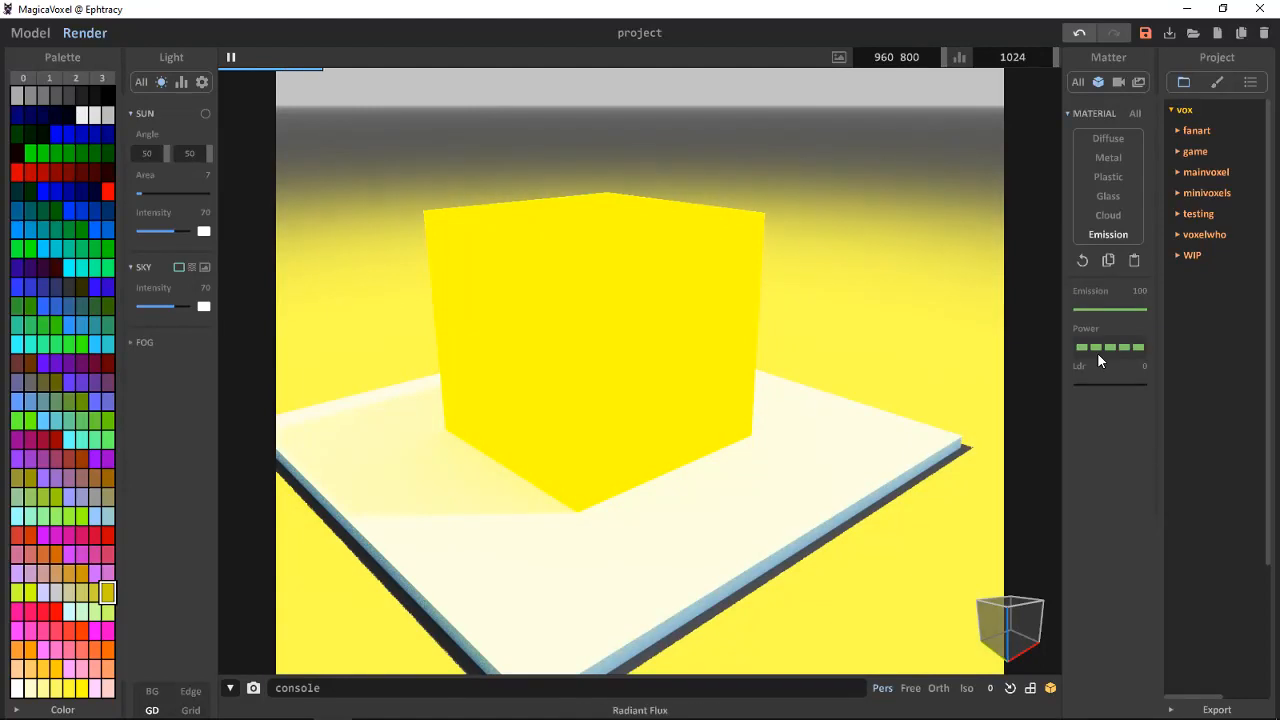
pyautogui.moveTo(1140, 347); pyautogui.dragTo(1080, 347)
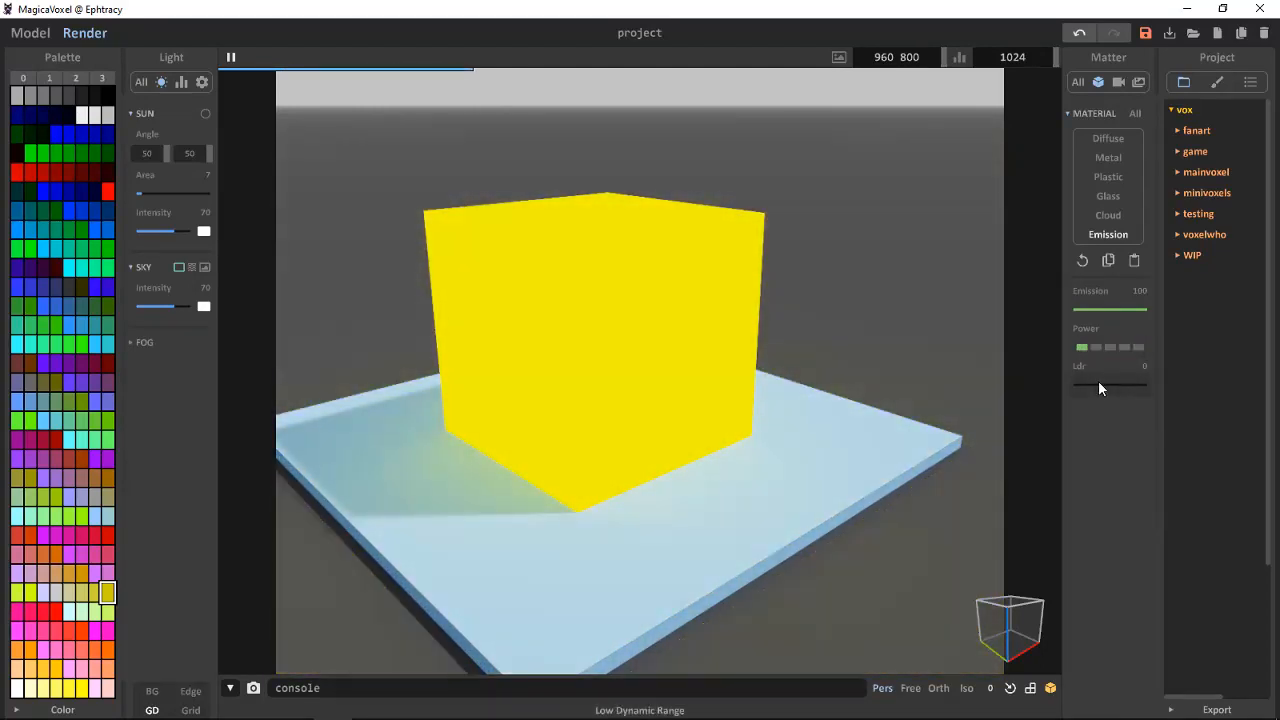
pyautogui.moveTo(1078, 388); pyautogui.dragTo(1145, 388)
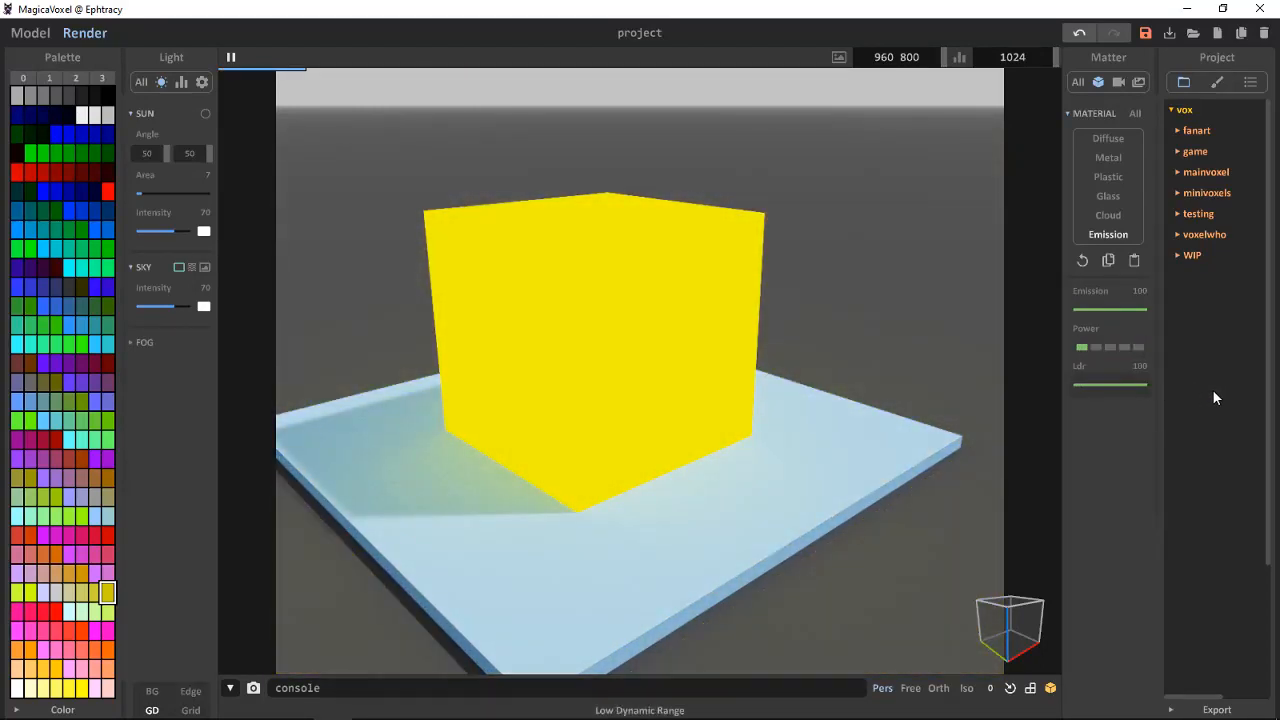
pyautogui.moveTo(1140, 307); pyautogui.dragTo(1088, 307)
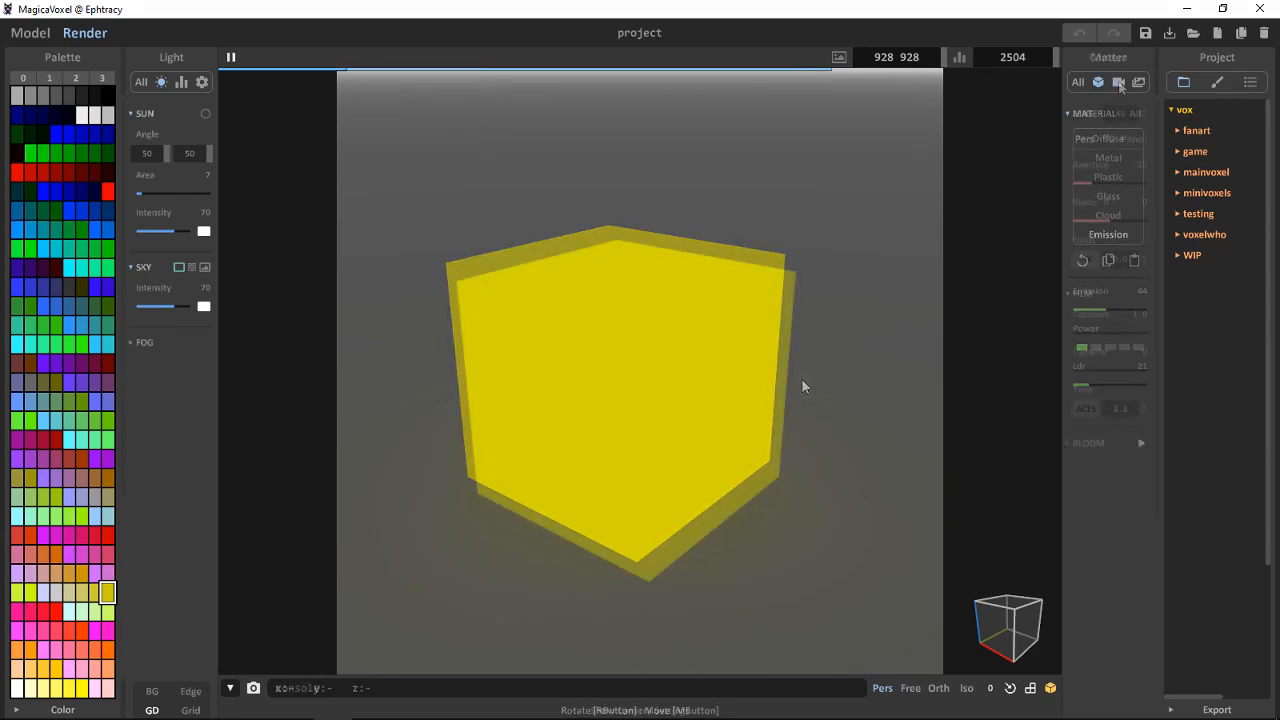
# - Preview panorama and stereographic lens projections in camera settings, then return to perspective
pyautogui.click(1118, 82)
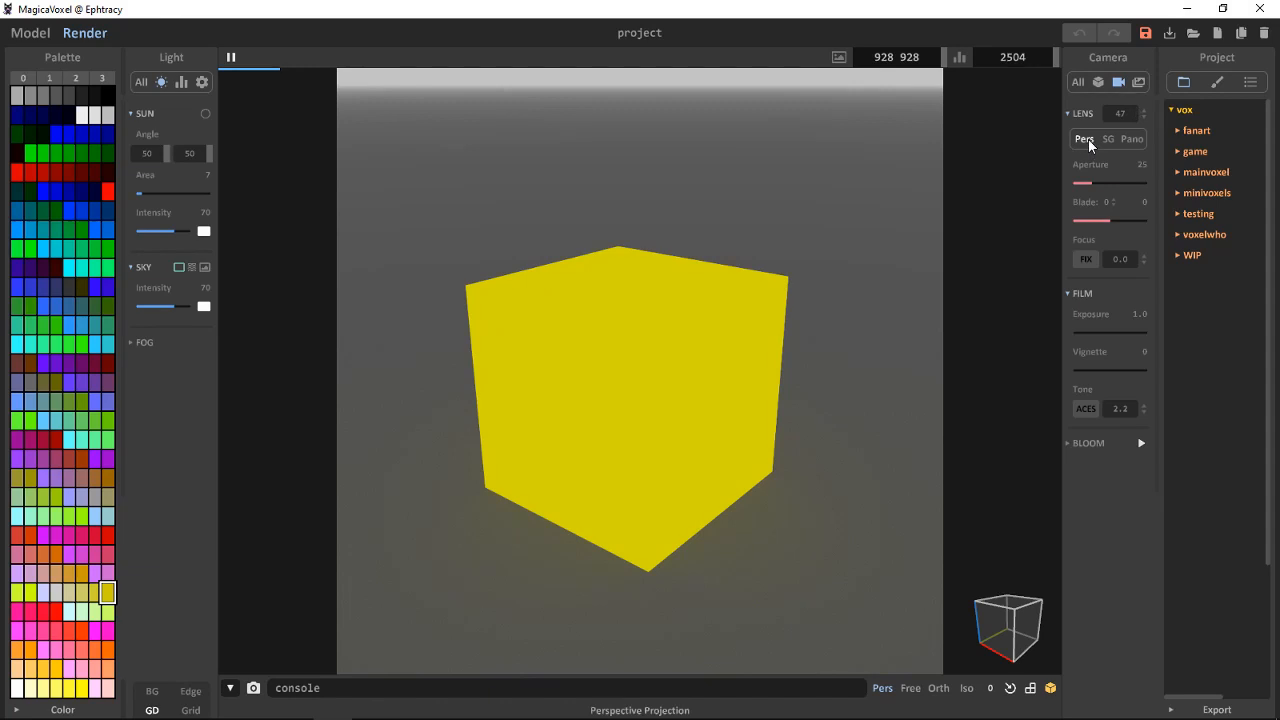
pyautogui.click(1131, 139)
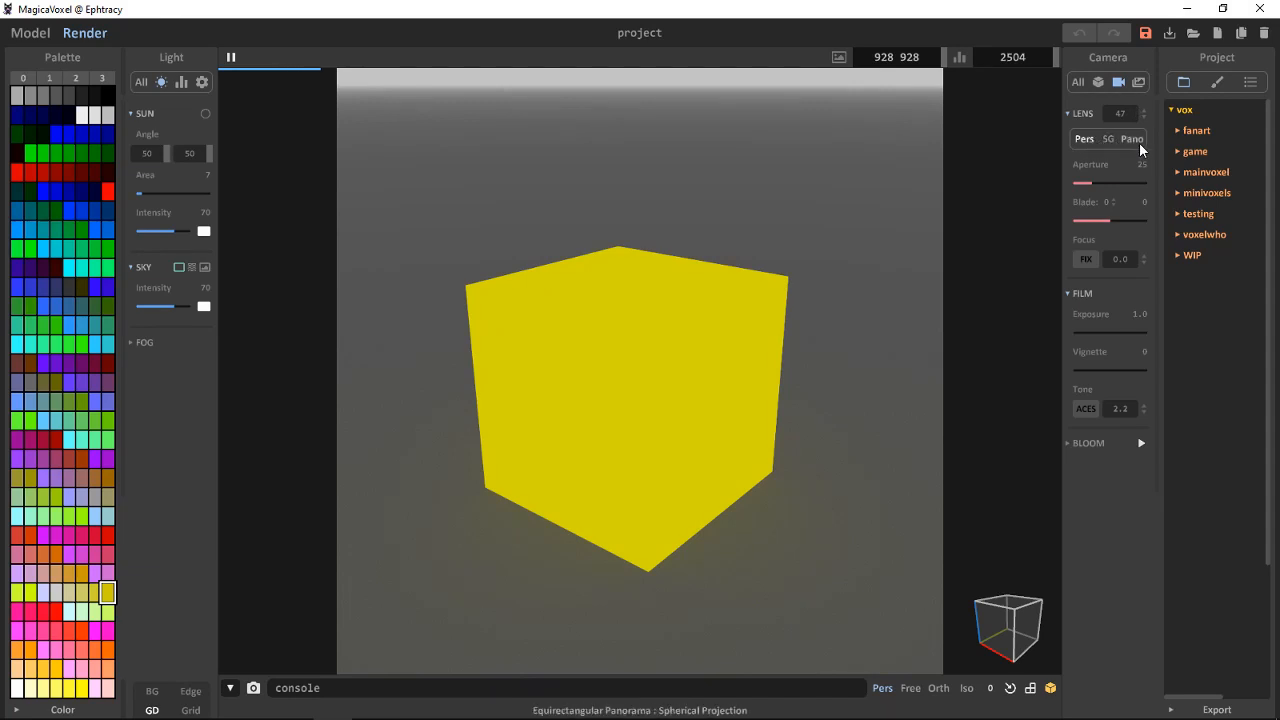
pyautogui.click(1108, 139)
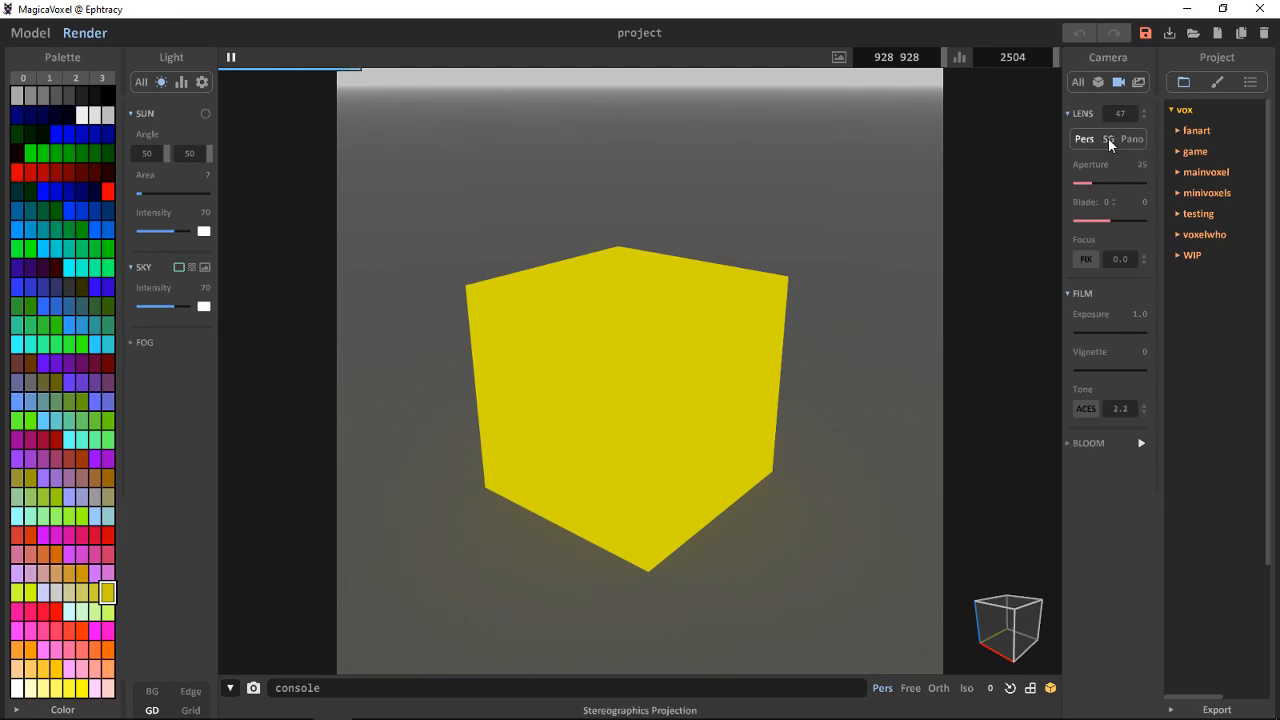
pyautogui.click(1131, 139)
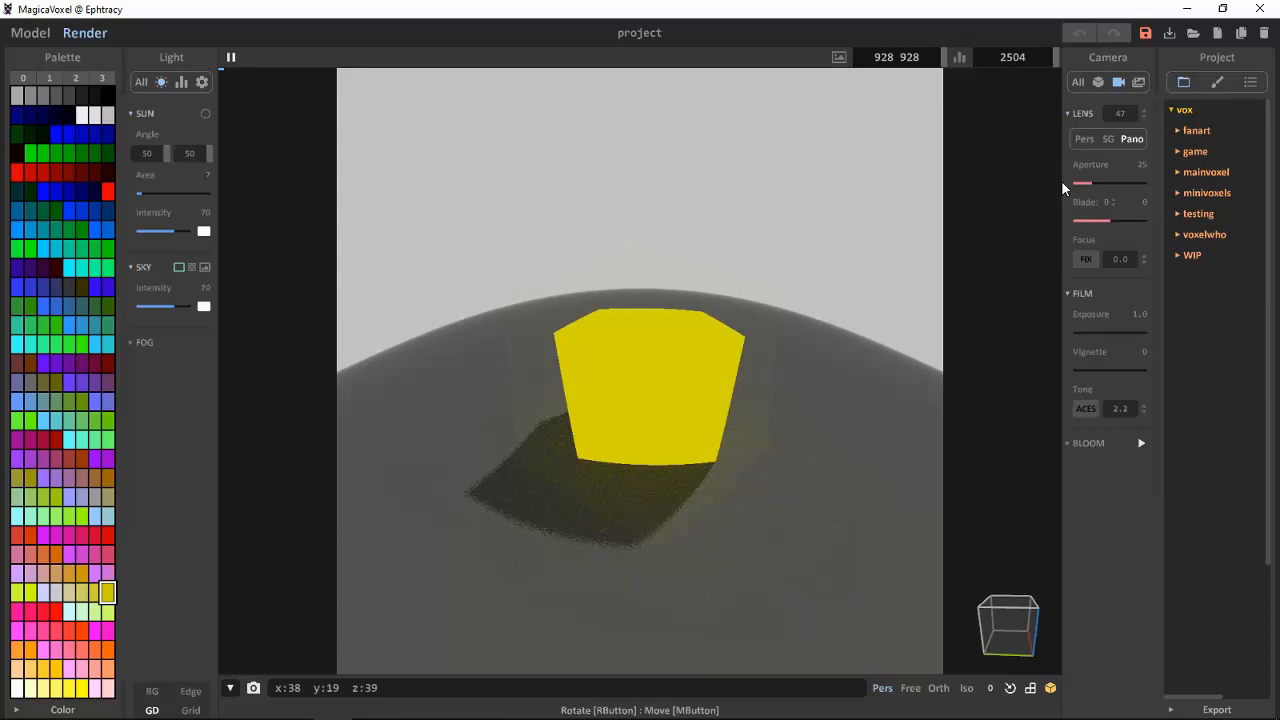
pyautogui.click(1084, 138)
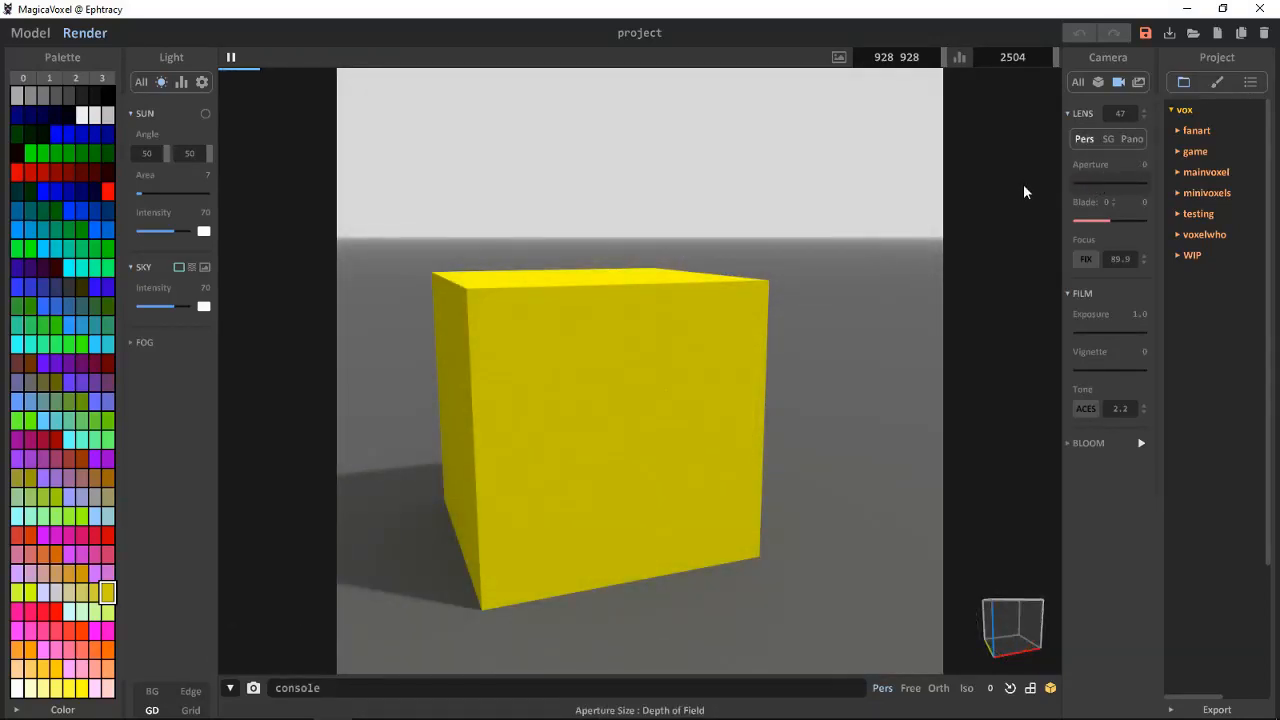
# - Adjust the lens aperture and set blade rotation to -5
pyautogui.moveTo(1077, 184); pyautogui.dragTo(1145, 184)
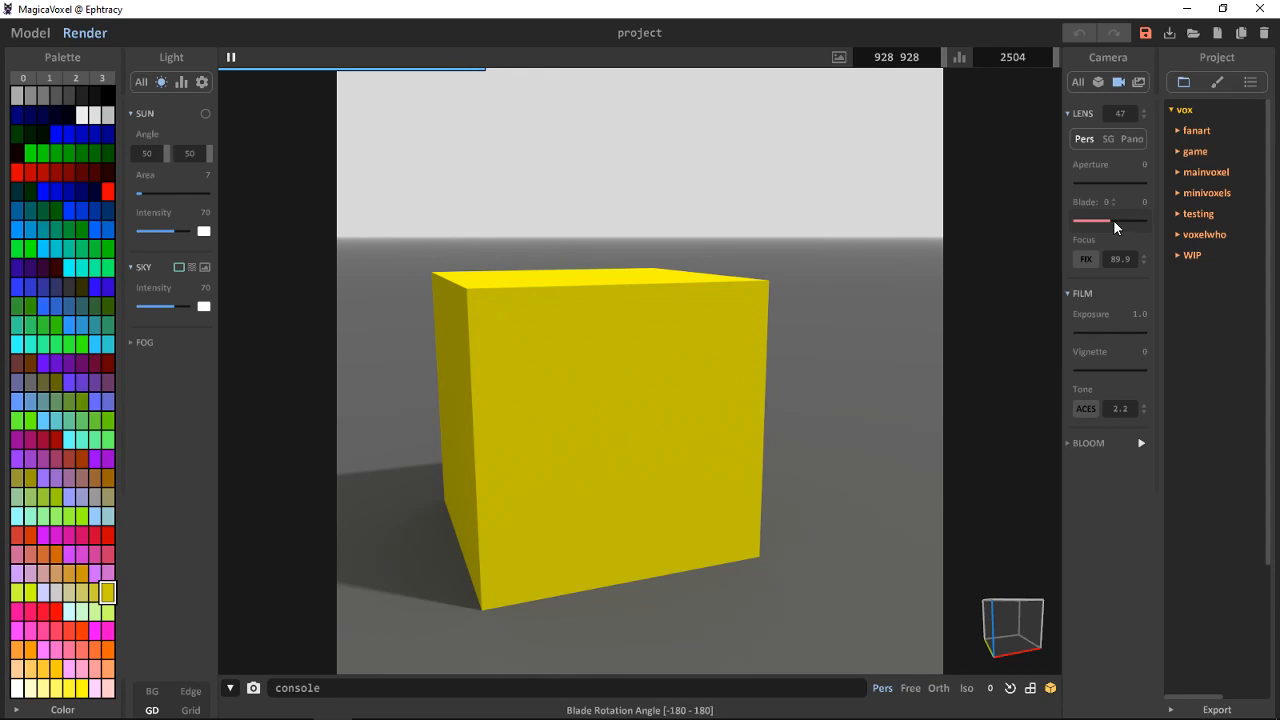
pyautogui.moveTo(1090, 220); pyautogui.dragTo(1140, 220)
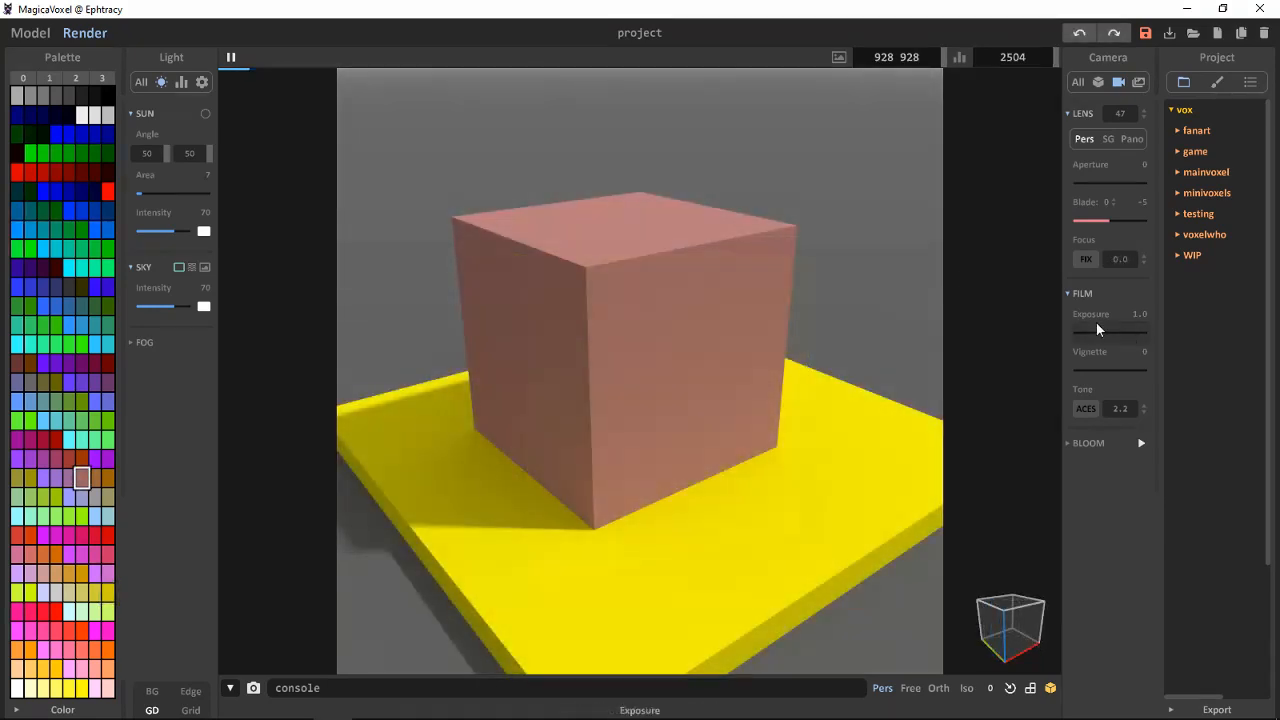
# - Try brighter exposure, return it to 1.0, and raise film tone to 4.2
pyautogui.moveTo(1098, 331); pyautogui.dragTo(1080, 331)
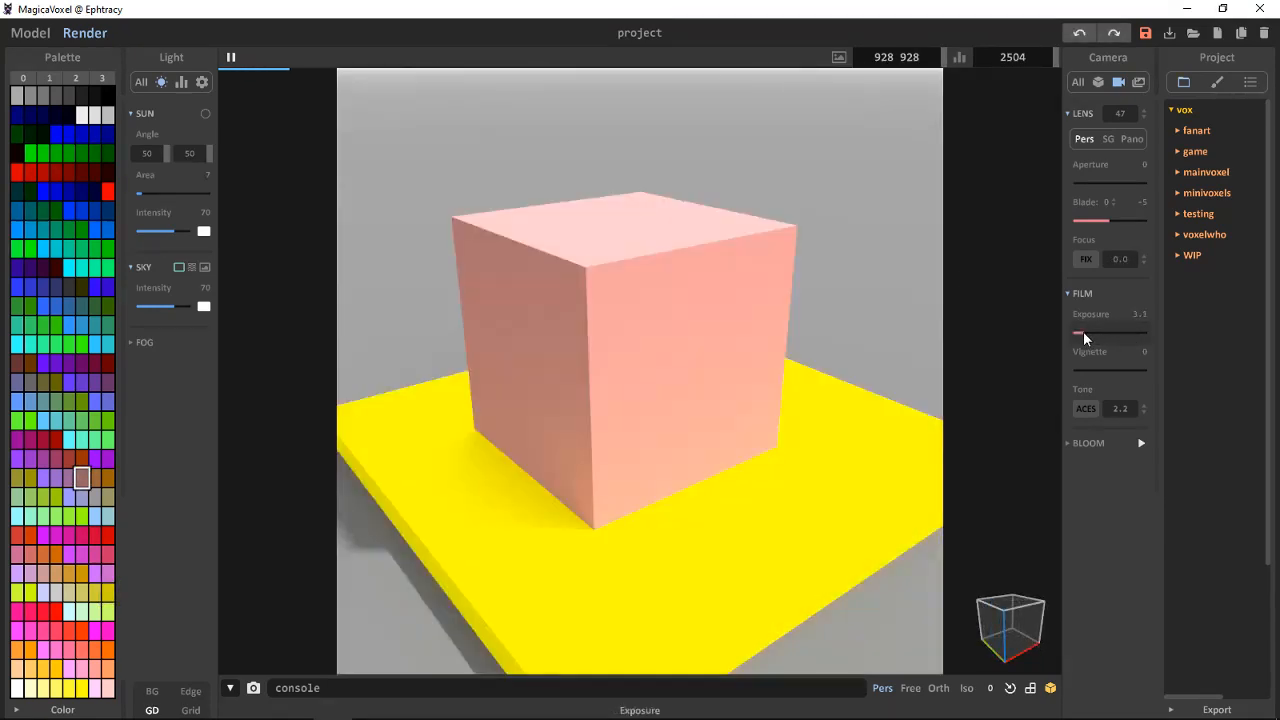
pyautogui.moveTo(1082, 332); pyautogui.dragTo(1140, 332)
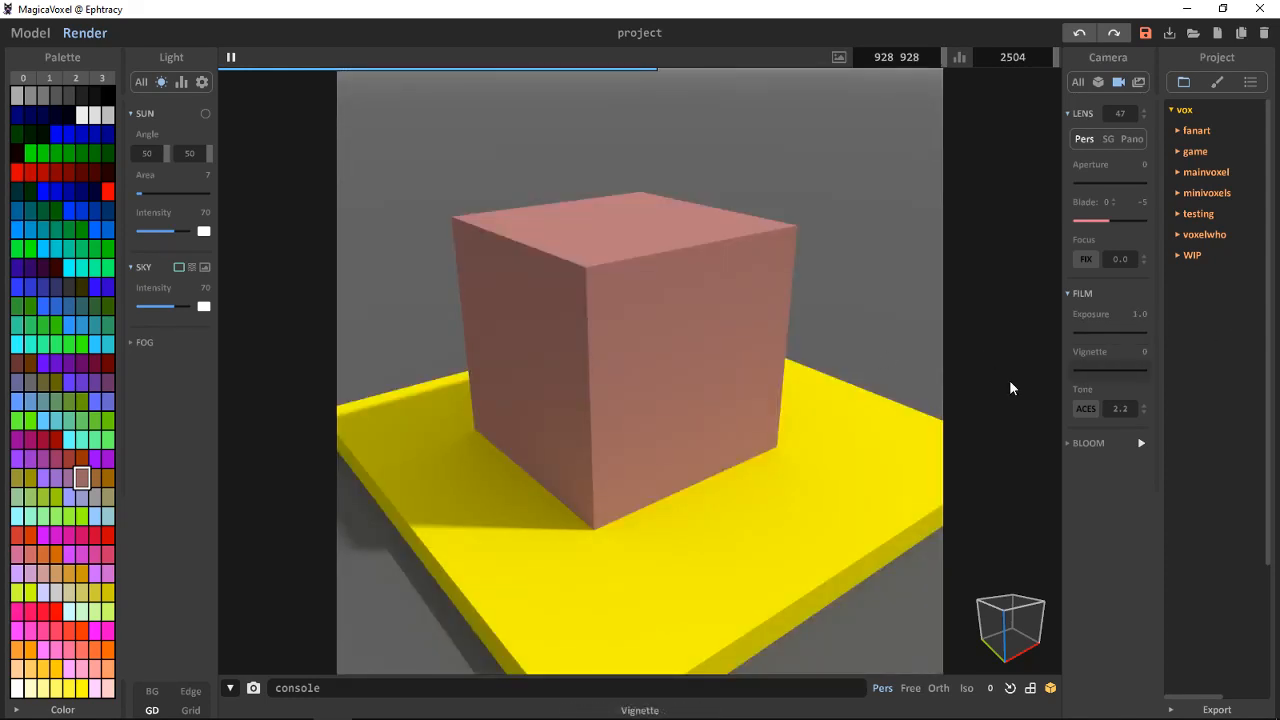
pyautogui.moveTo(1068, 370); pyautogui.dragTo(1130, 370)
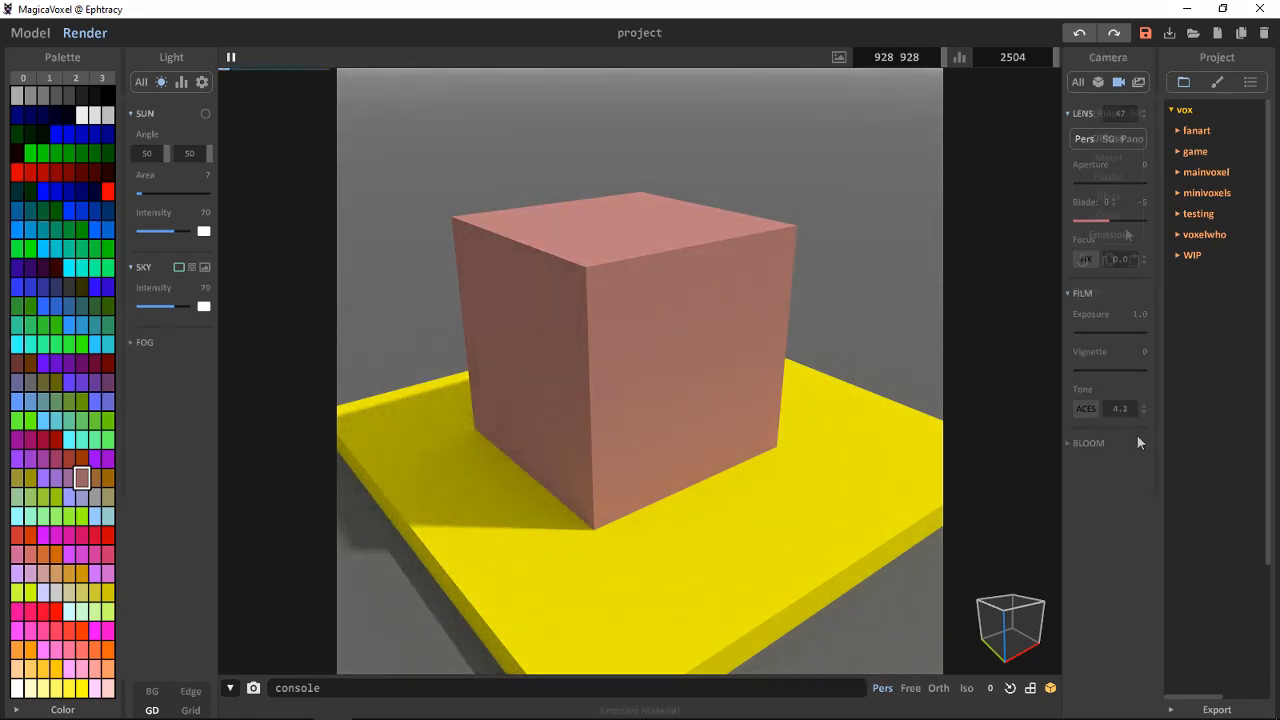
# - Raise the cube's emission and switch on bloom: mix 25, size 28, aspect 83, threshold 5.7
pyautogui.click(1108, 57)
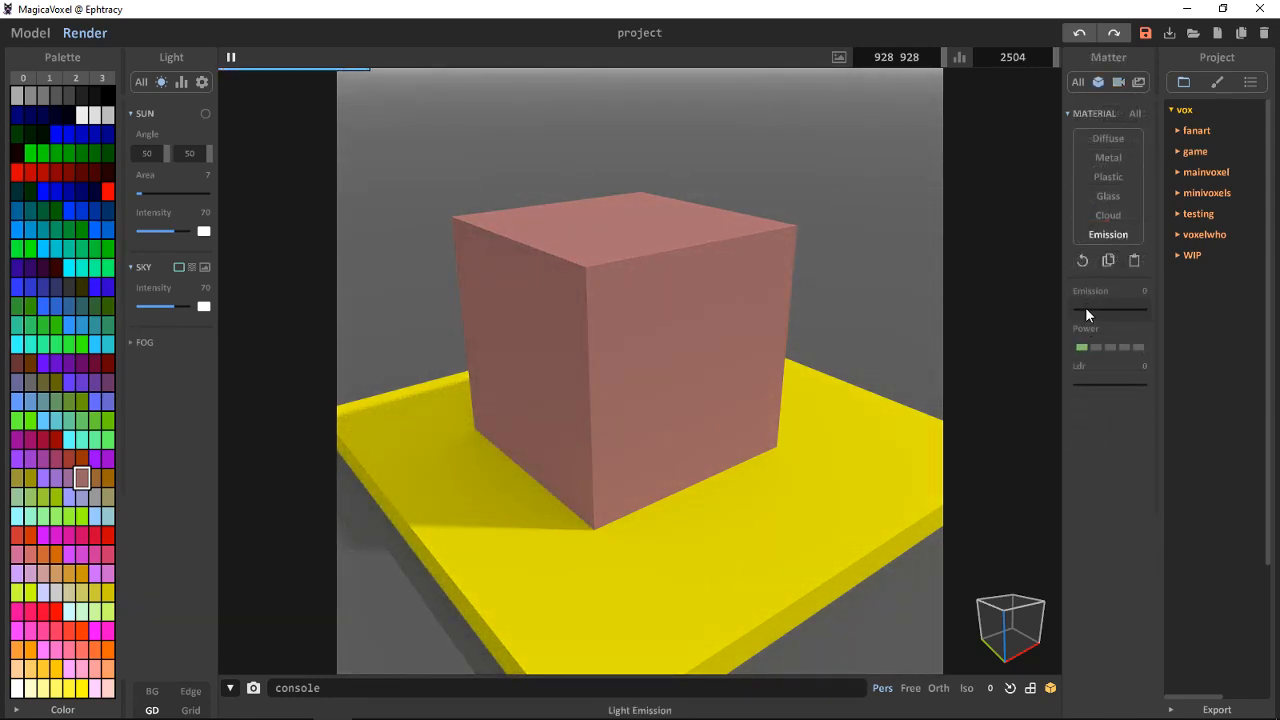
pyautogui.moveTo(1075, 308); pyautogui.dragTo(1140, 308)
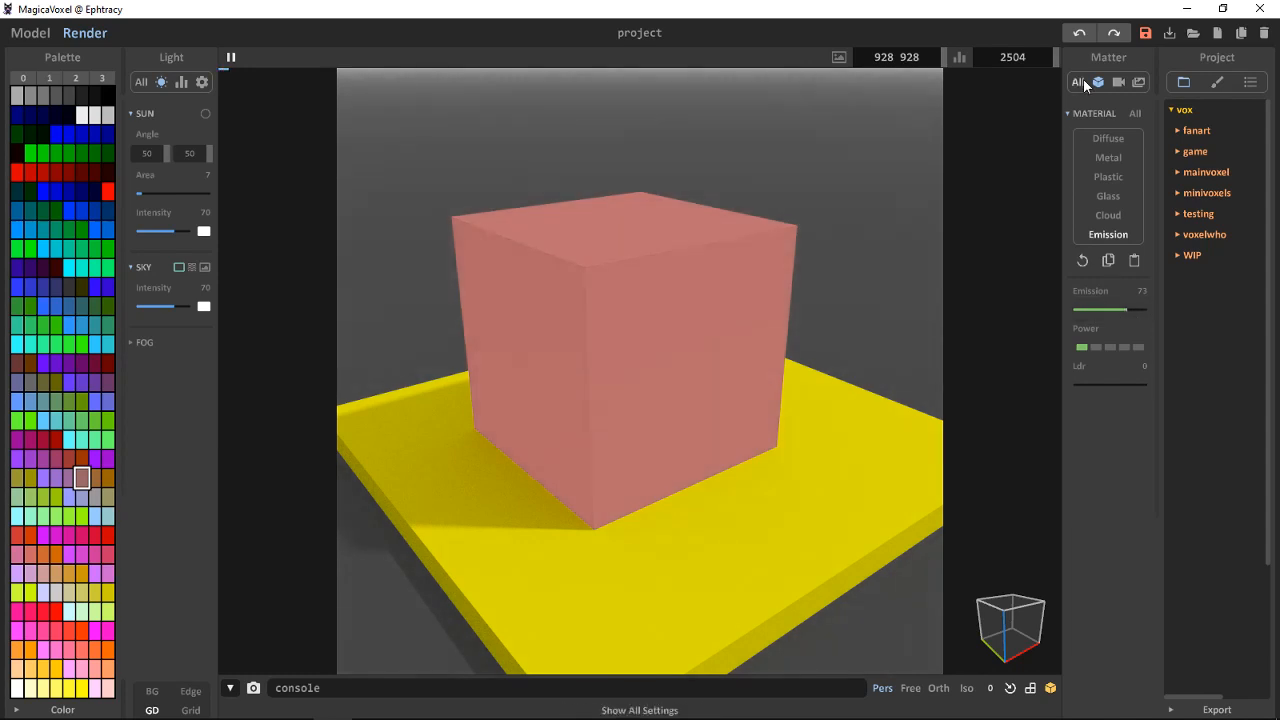
pyautogui.click(1119, 82)
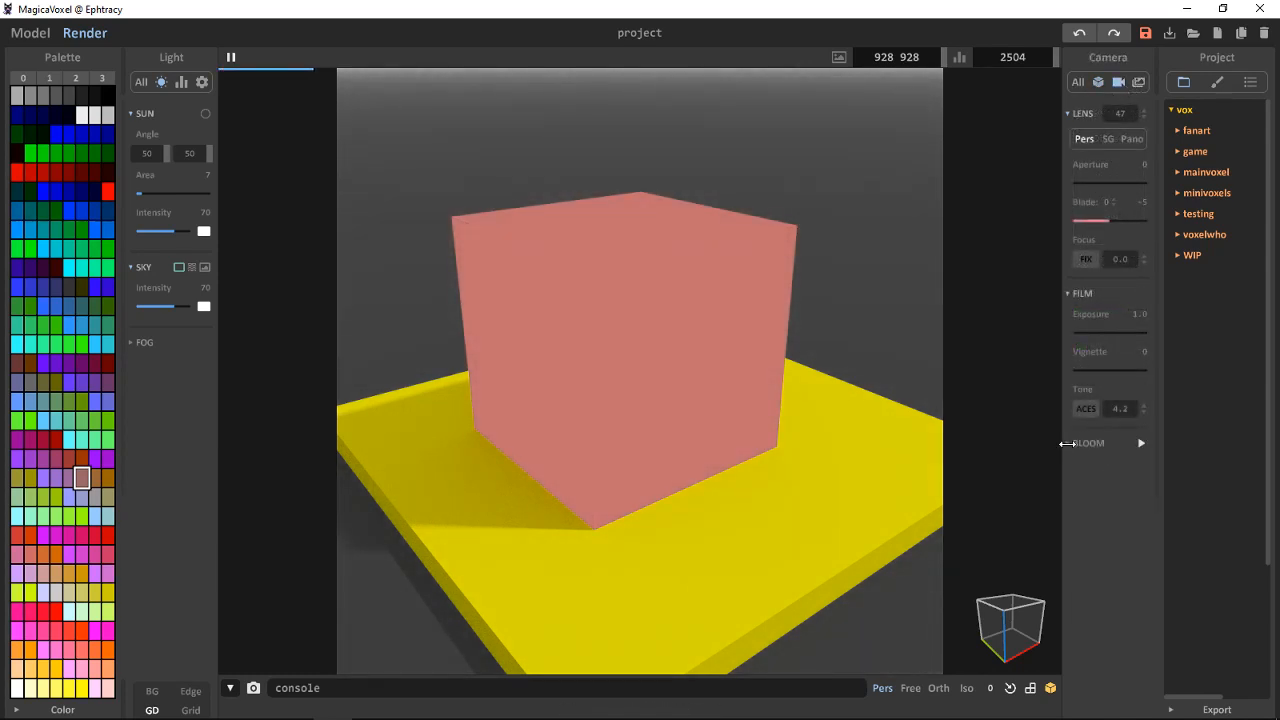
pyautogui.click(1088, 443)
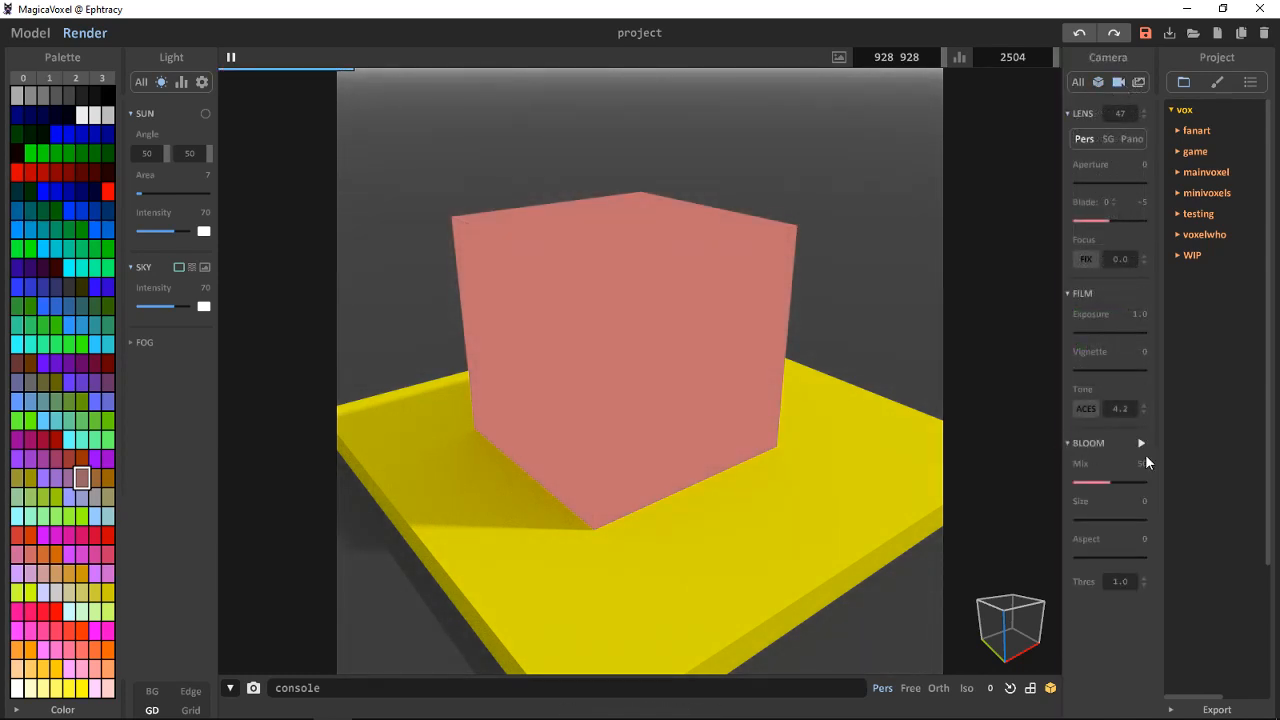
pyautogui.click(1141, 443)
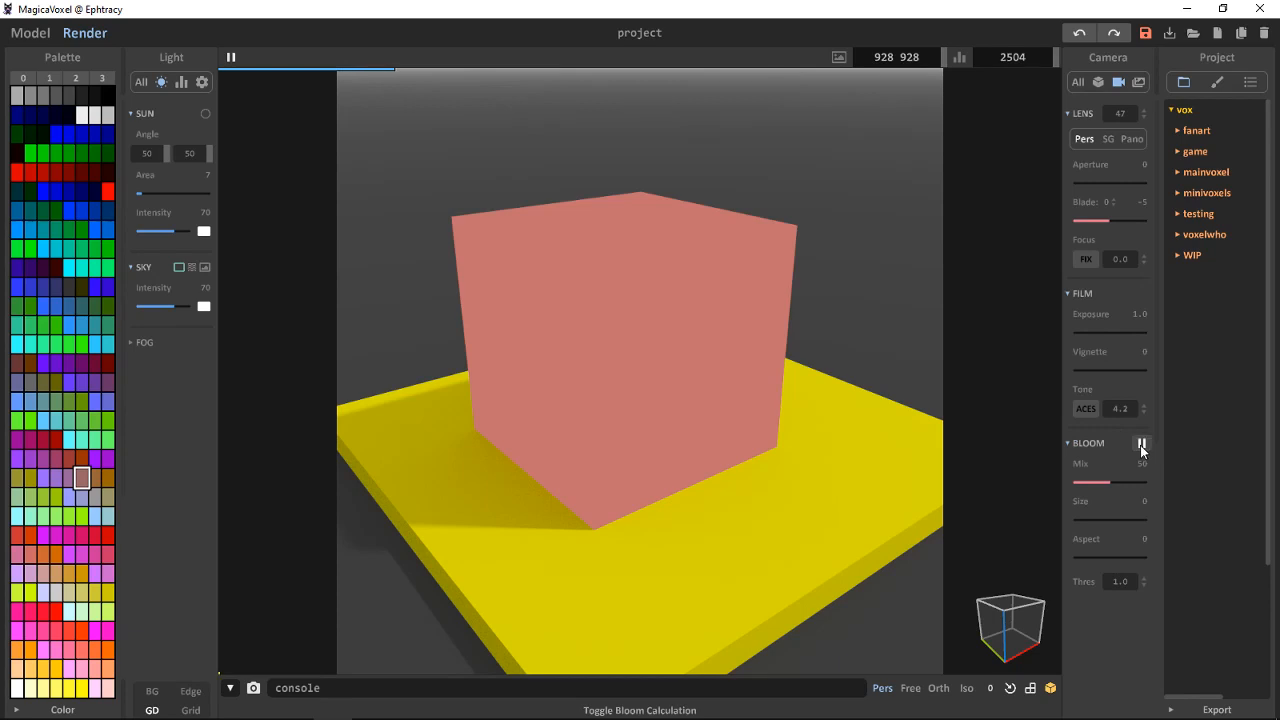
pyautogui.click(1141, 443)
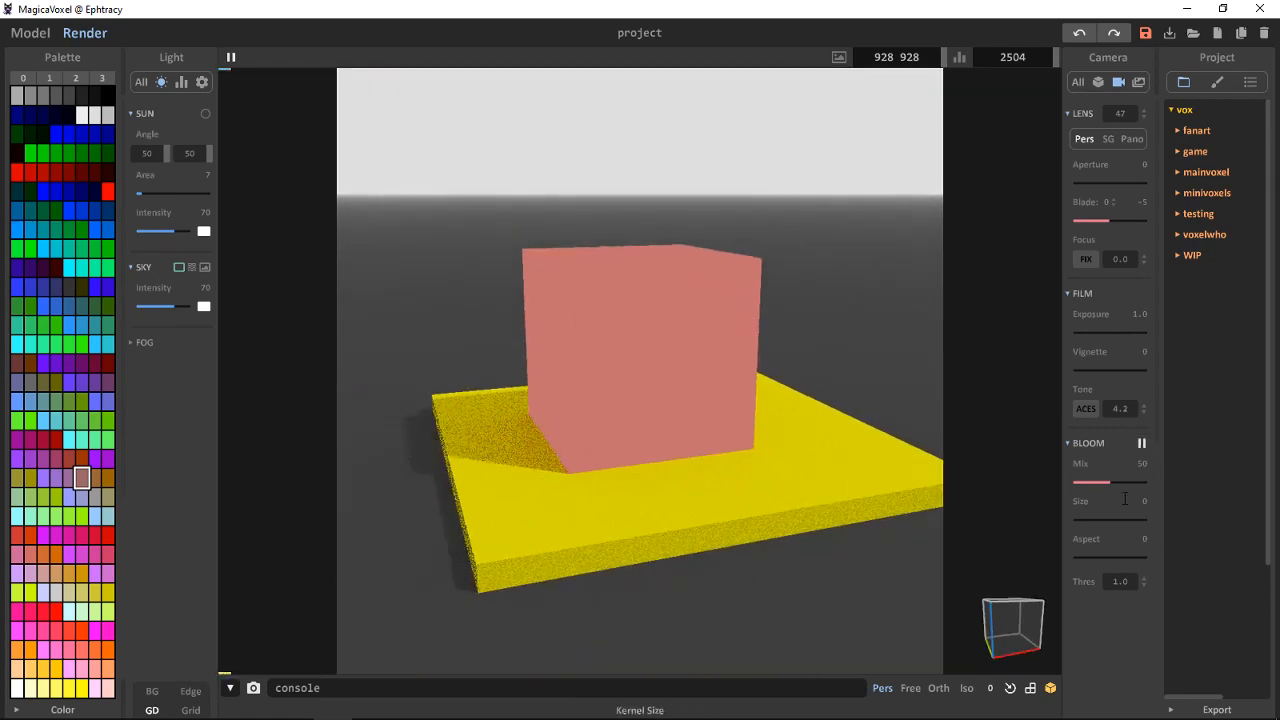
pyautogui.moveTo(1090, 519); pyautogui.dragTo(1140, 519)
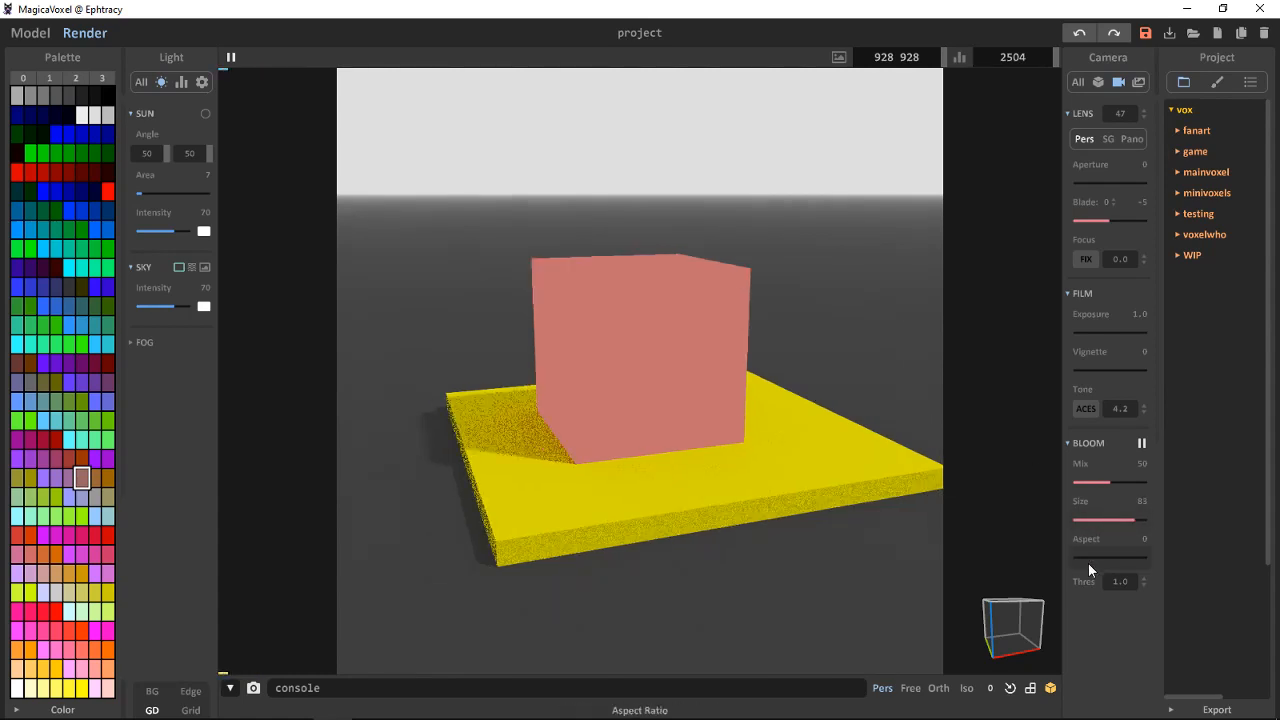
pyautogui.moveTo(1090, 481); pyautogui.dragTo(1078, 481)
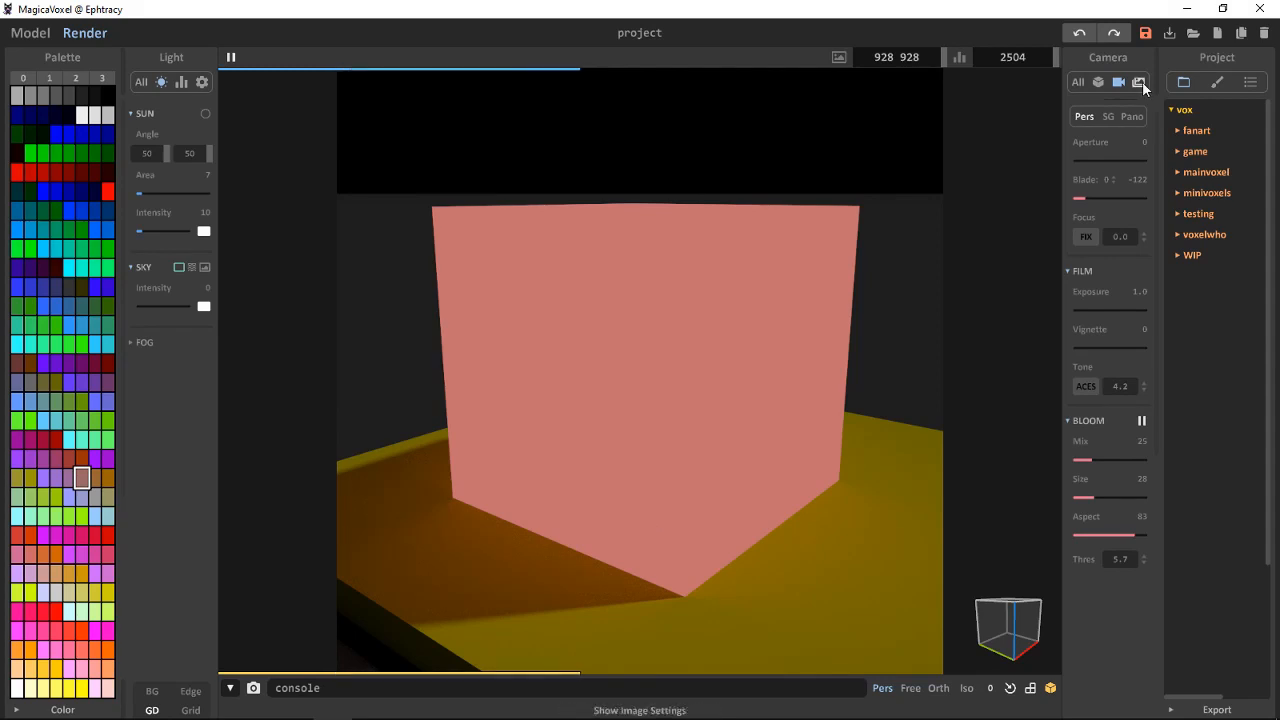
# - View Image settings: 1024×1024 photo size, render target options and denoise filter
pyautogui.click(1138, 82)
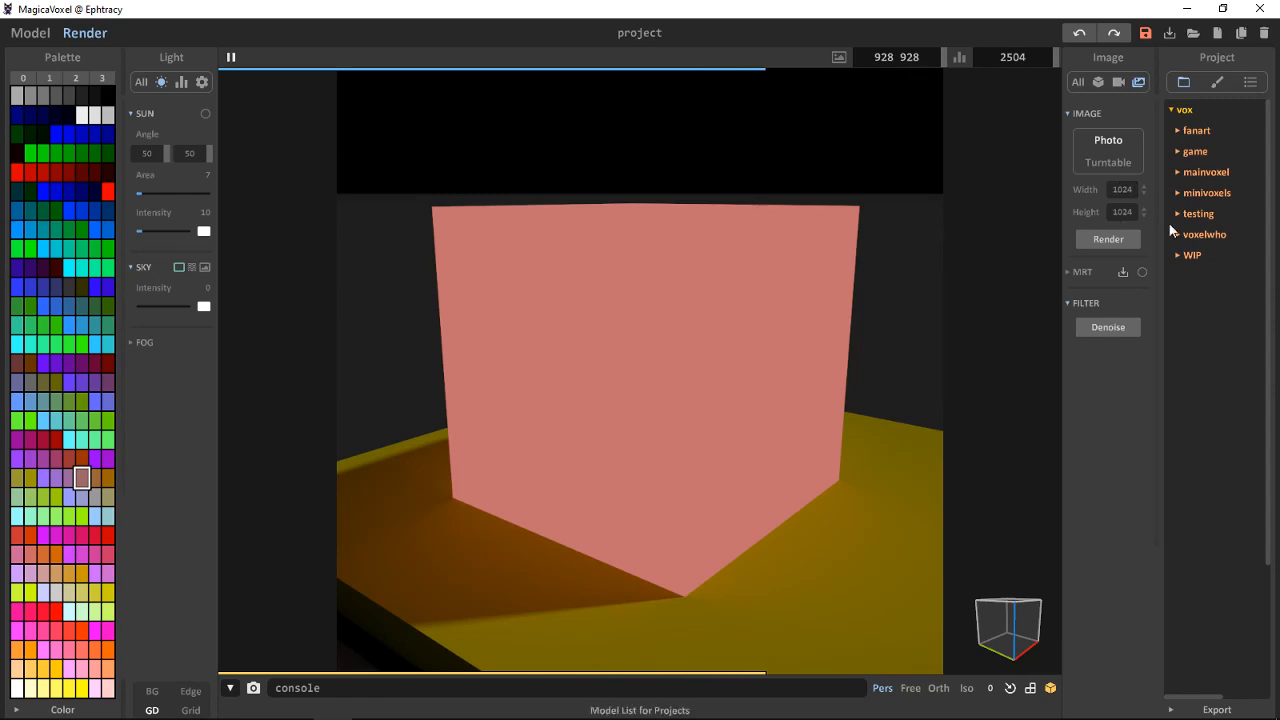
pyautogui.click(1107, 239)
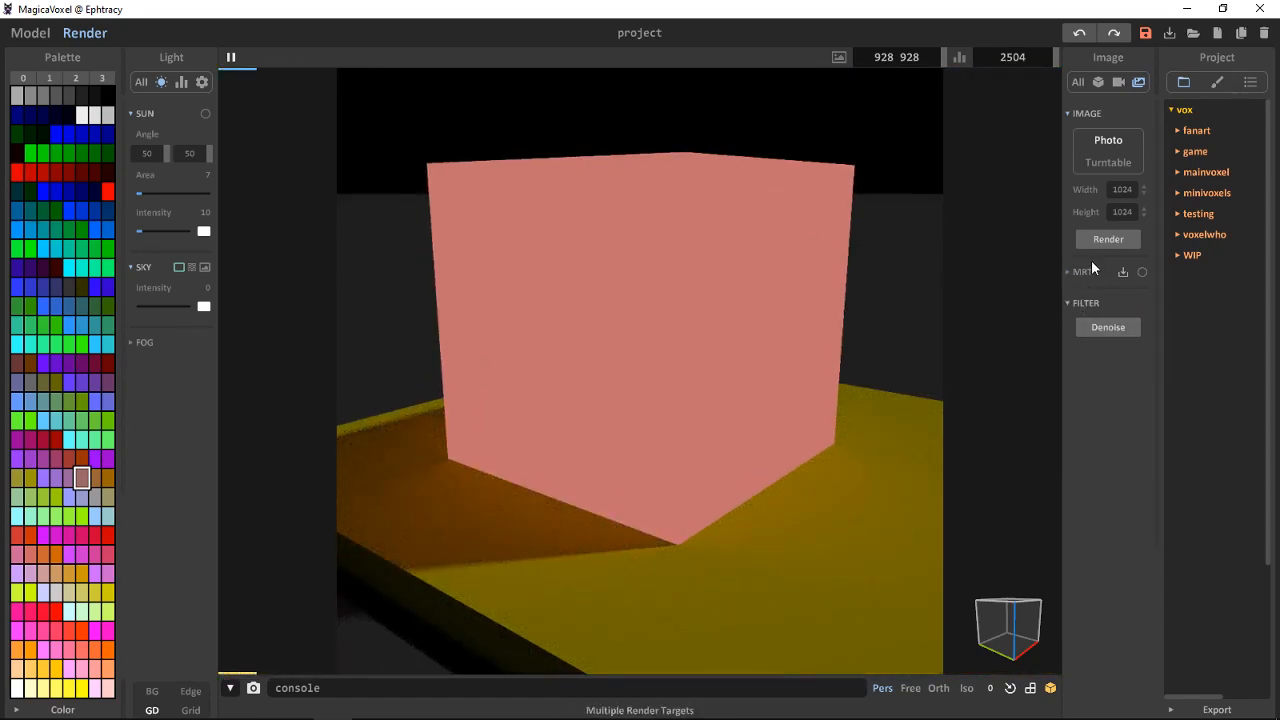
pyautogui.click(1108, 327)
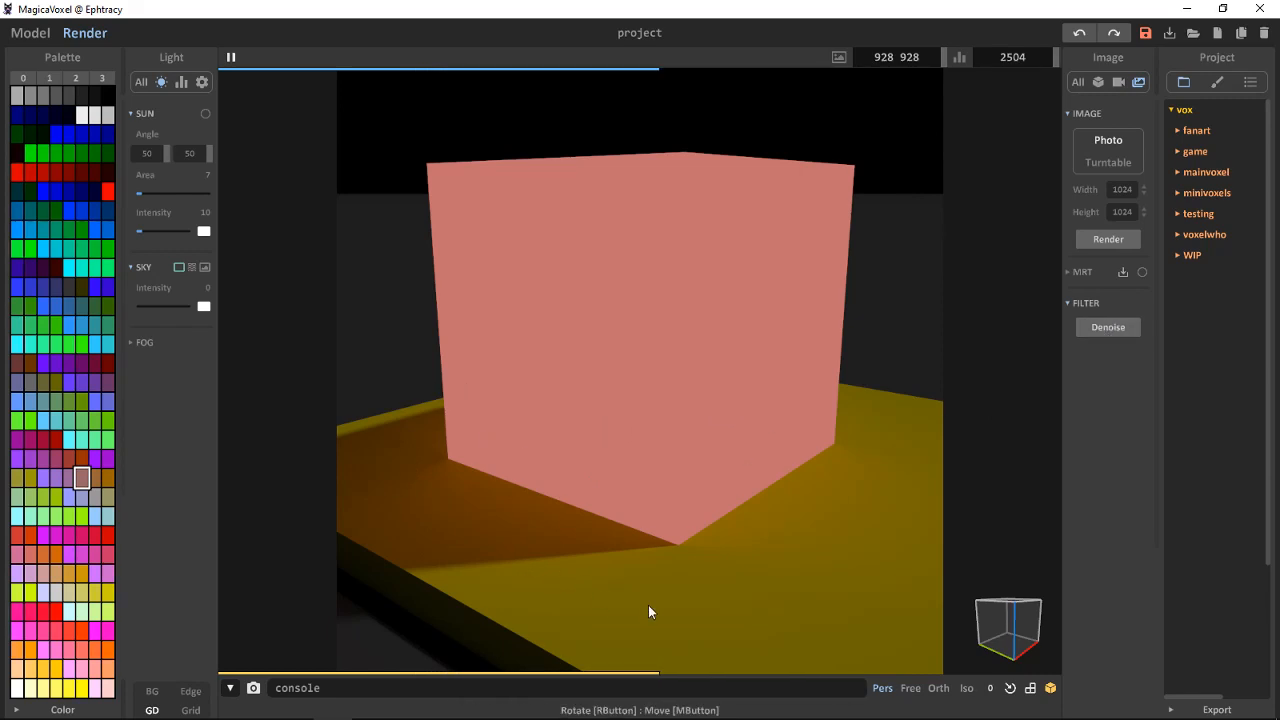
pyautogui.moveTo(465, 454)
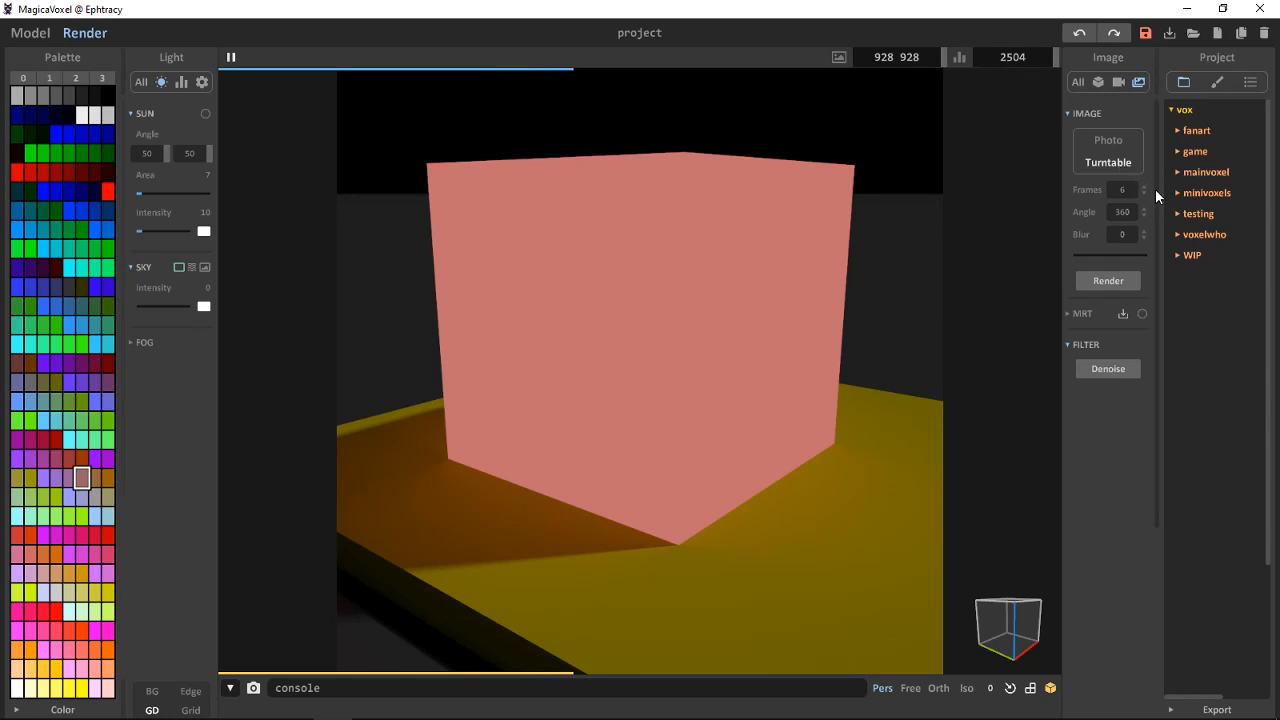
pyautogui.moveTo(1122, 211)
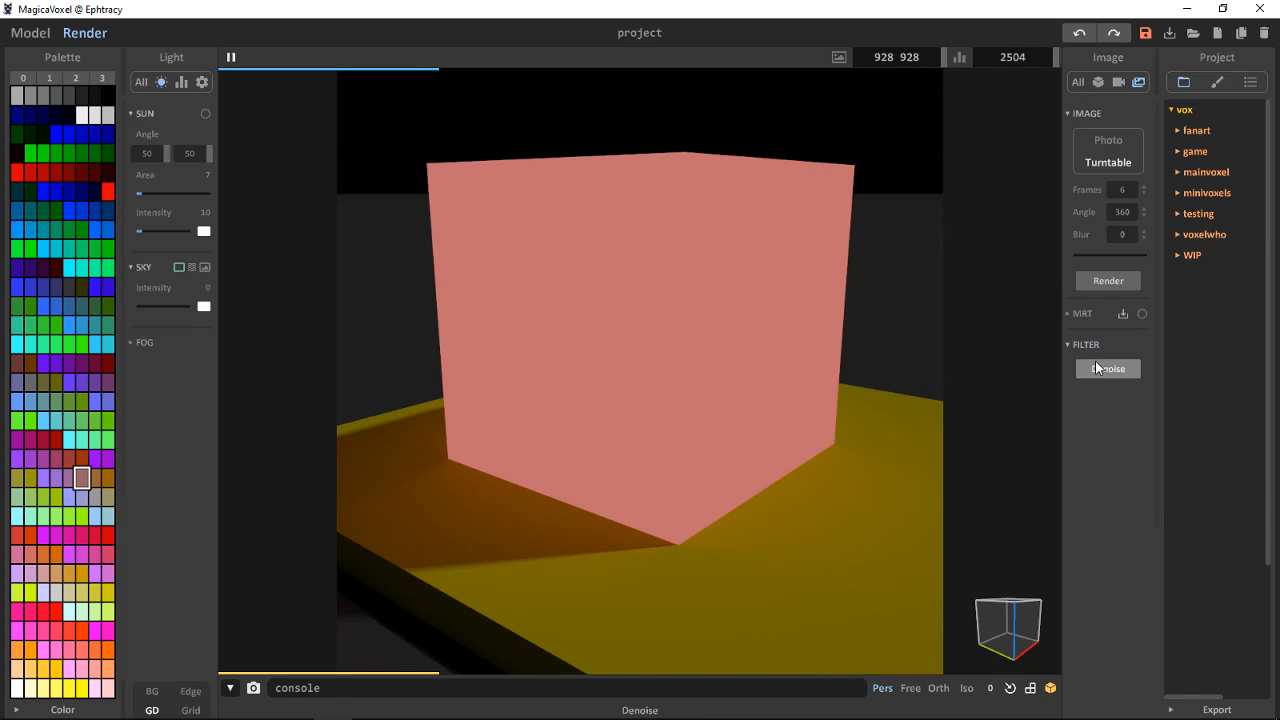
pyautogui.moveTo(1108, 163)
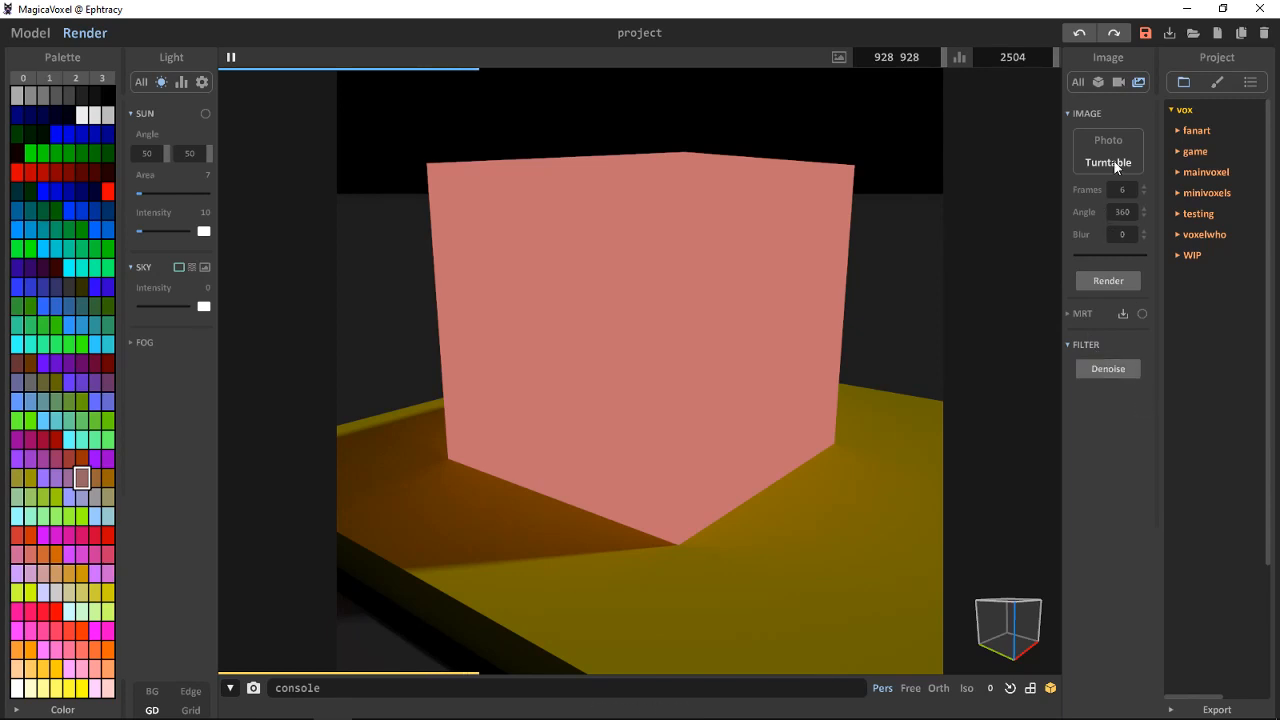
# - Select Turntable output, keeping 6 frames, 360 degrees and blur 0
pyautogui.click(1184, 192)
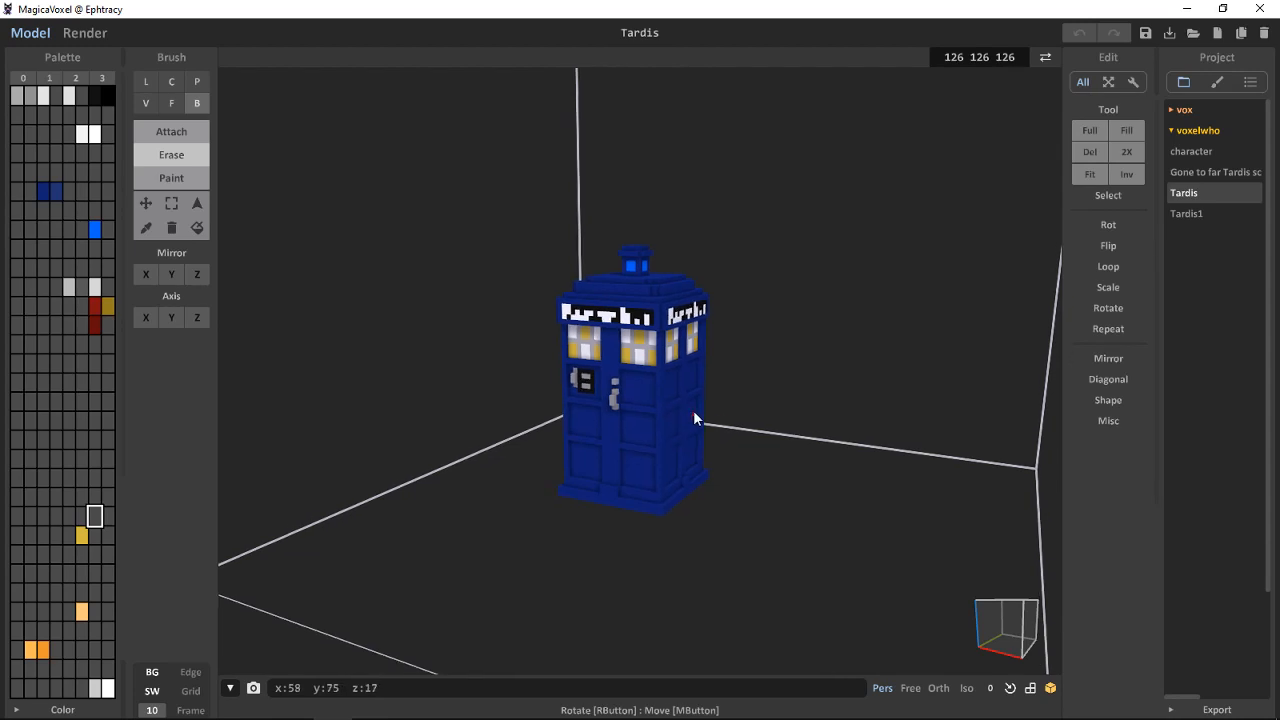
pyautogui.moveTo(698, 410)
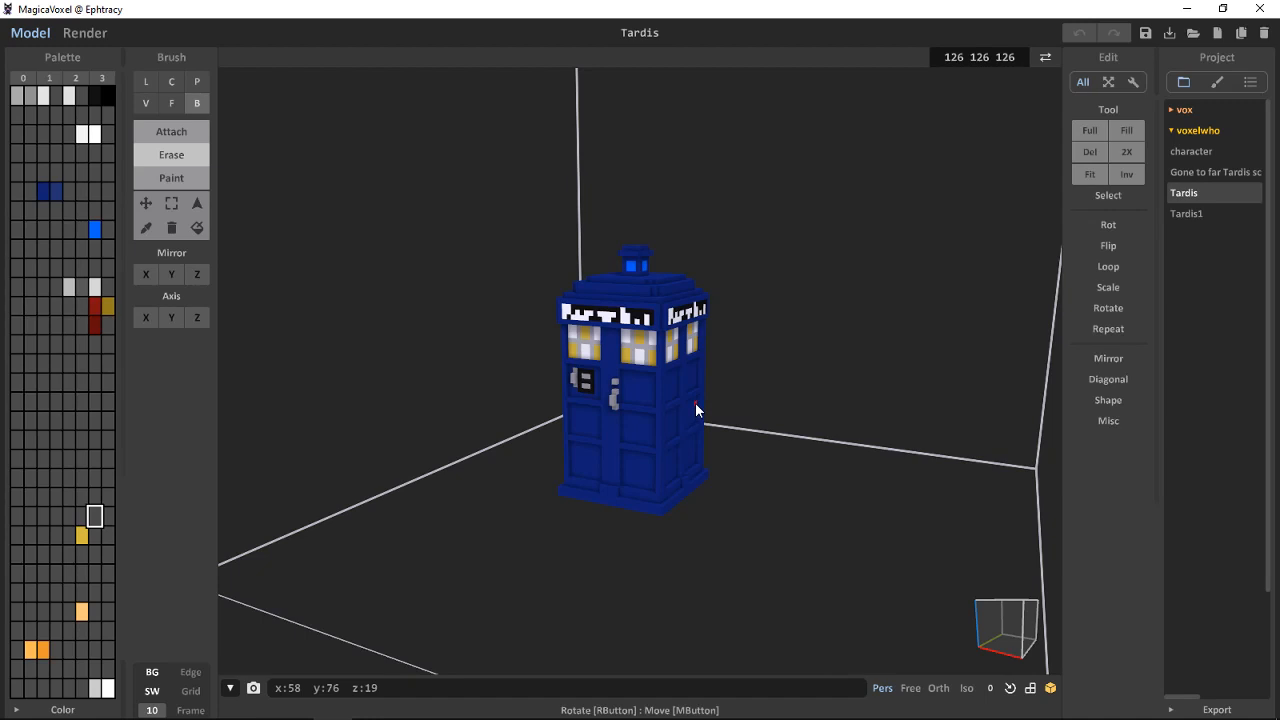
pyautogui.moveTo(693, 414)
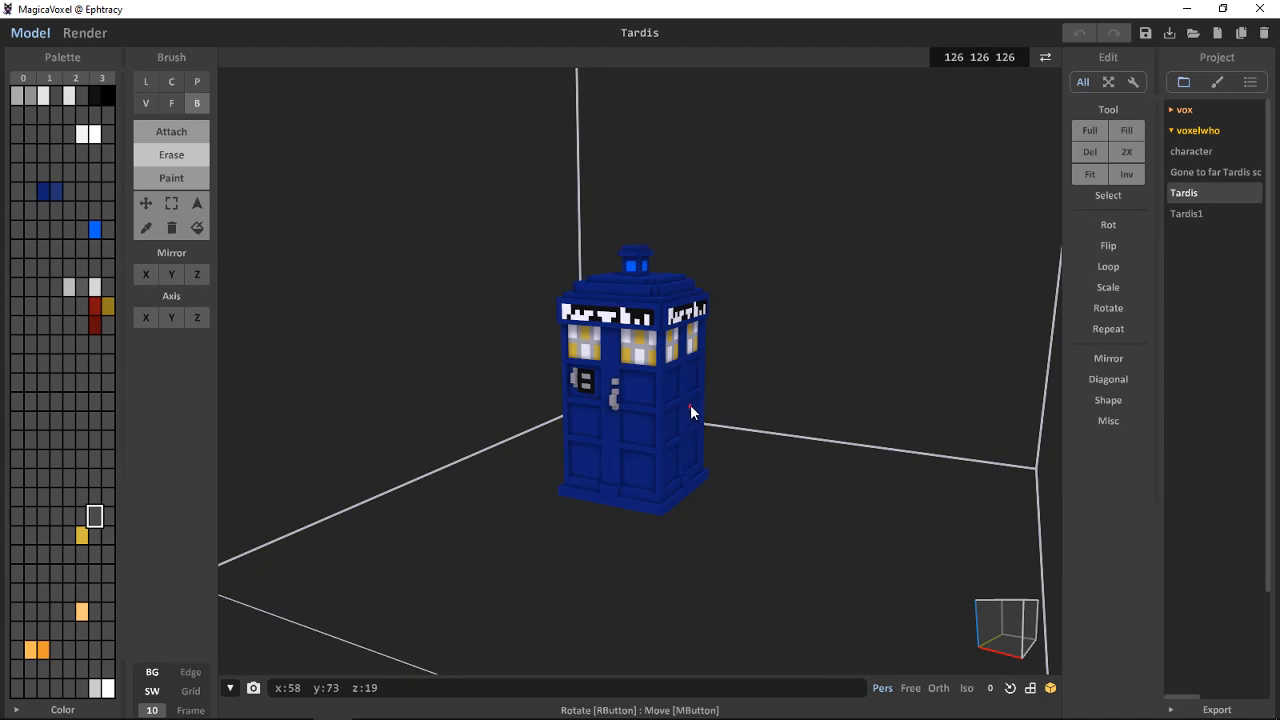
pyautogui.moveTo(537, 180)
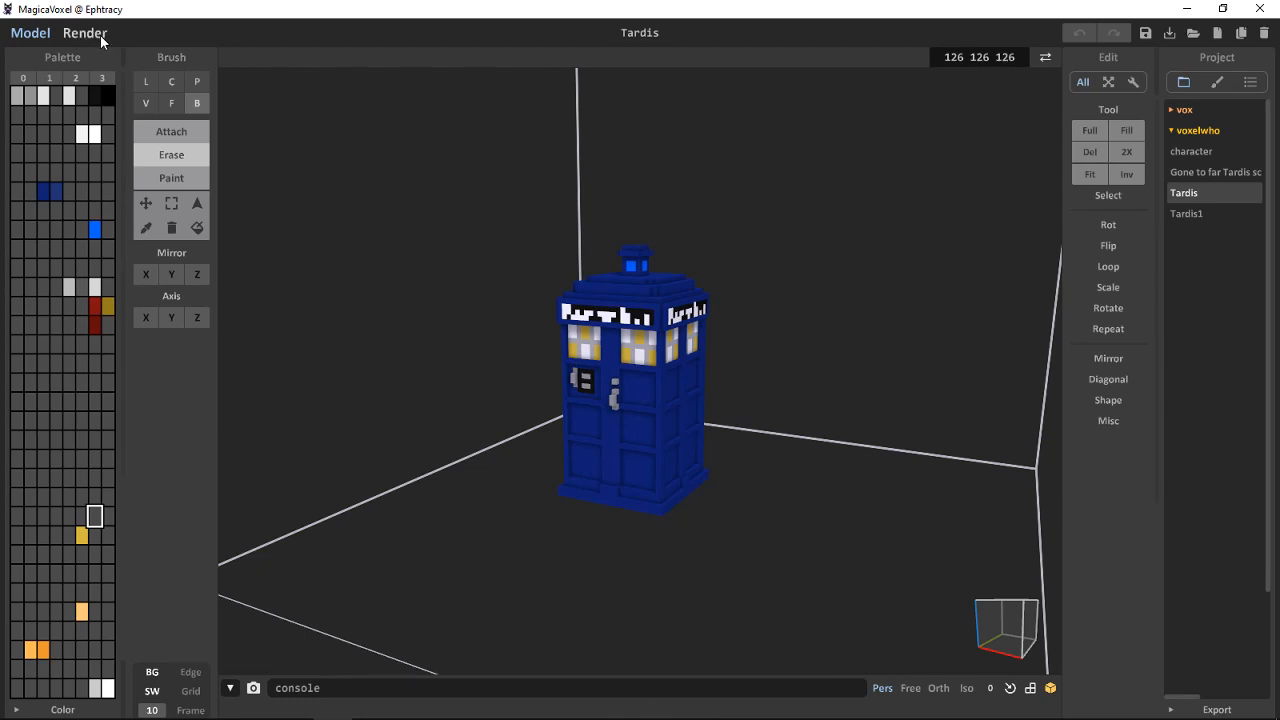
# - Render the night-lit Tardis and orbit closer to view its glowing front windows
pyautogui.click(85, 33)
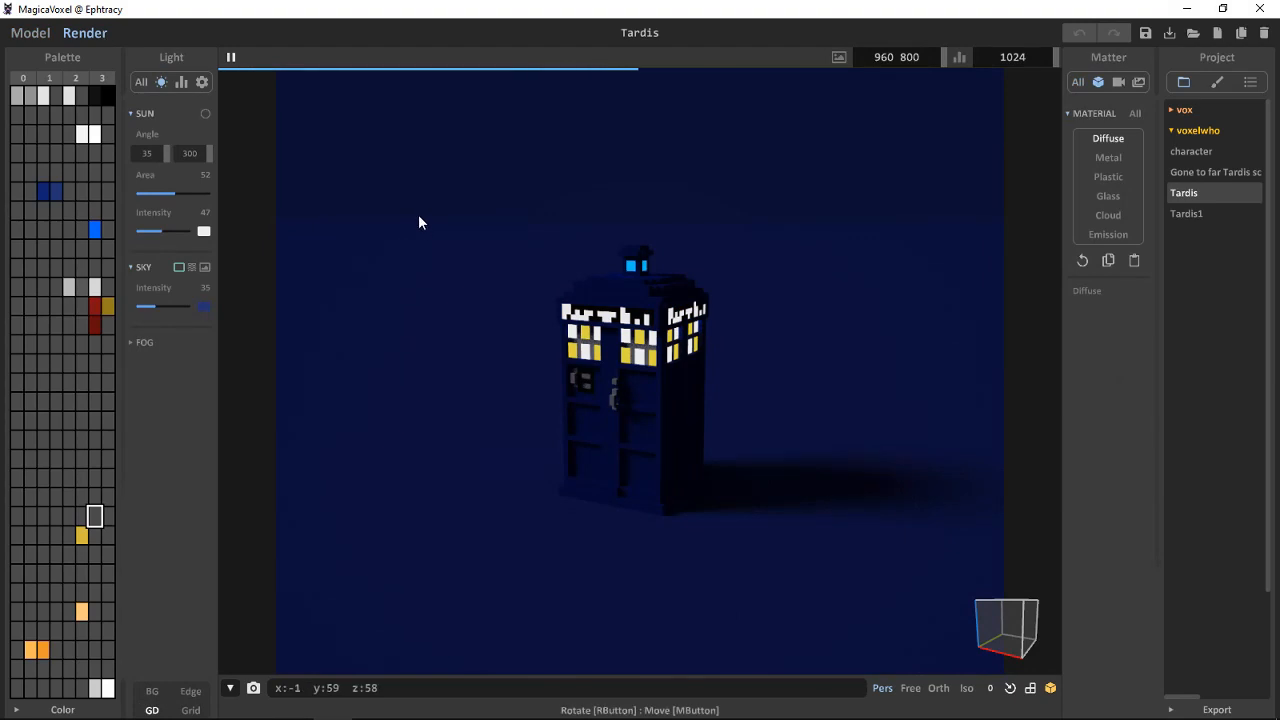
pyautogui.moveTo(420, 221); pyautogui.dragTo(670, 335)
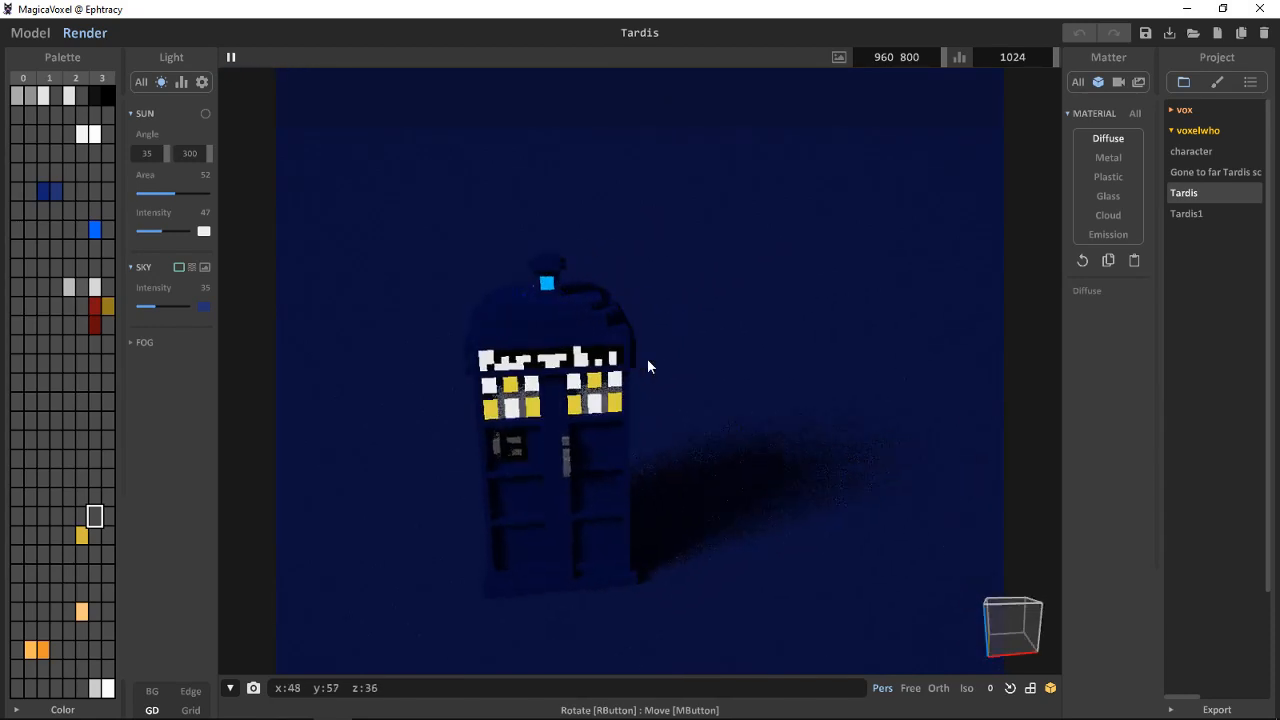
pyautogui.moveTo(648, 365); pyautogui.dragTo(670, 258)
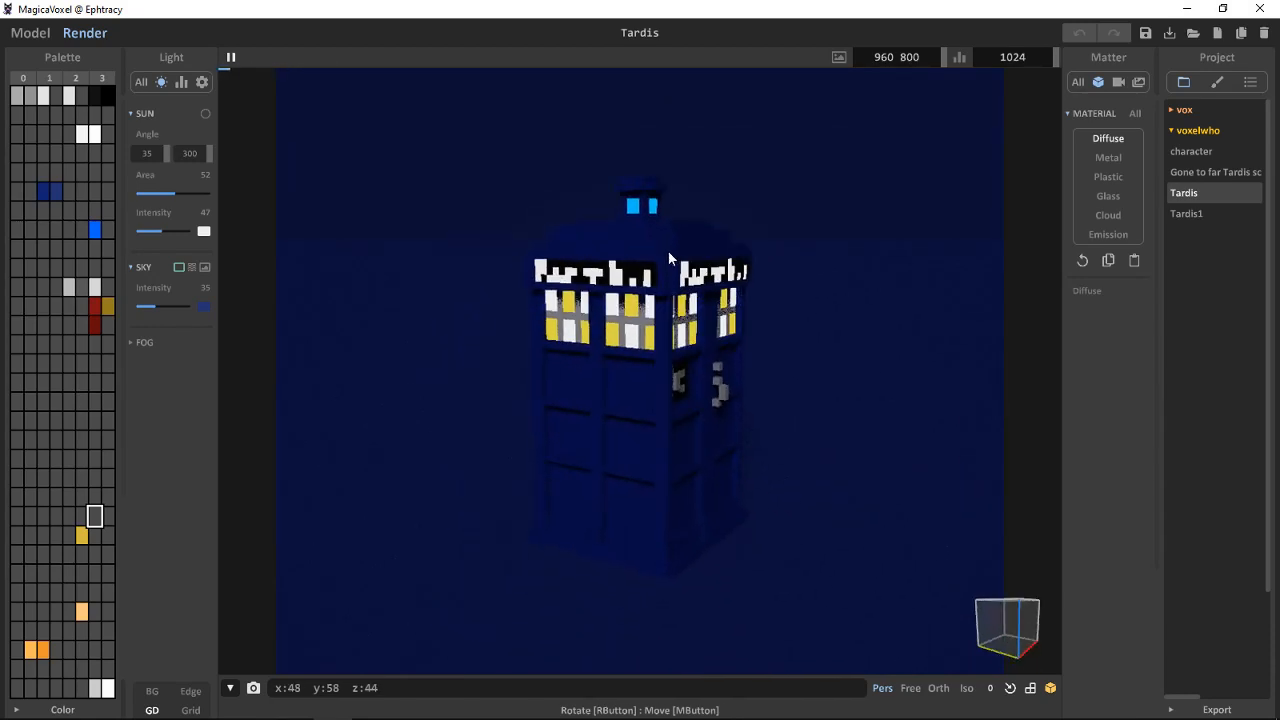